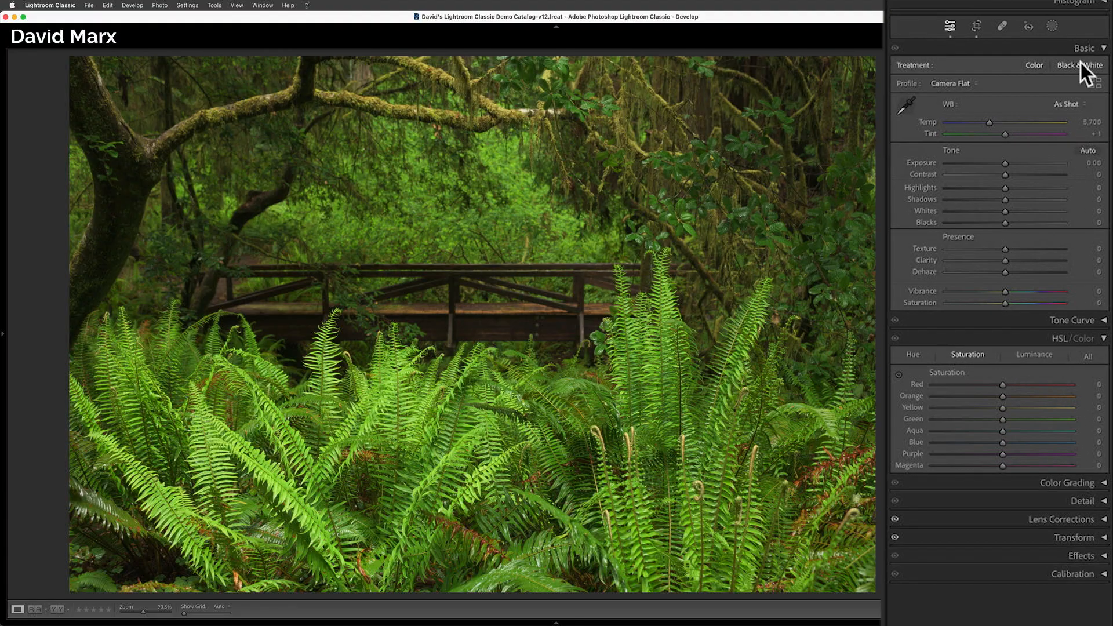
# Convert the fern photo to black and white with the B&W Green Filter v2 profile
pyautogui.click(1079, 65)
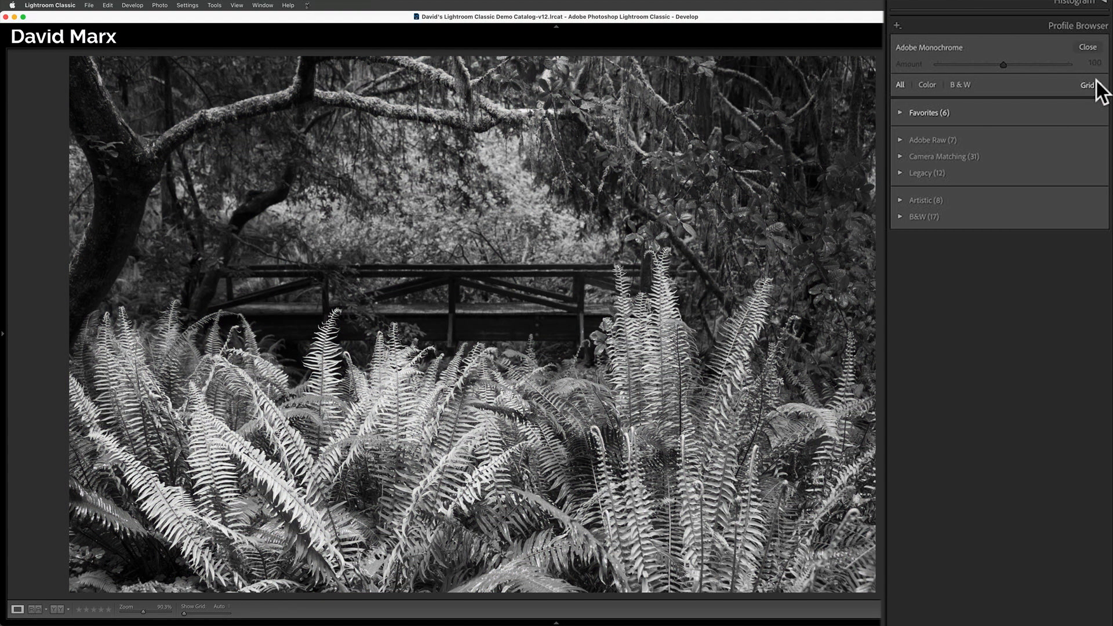
pyautogui.click(960, 85)
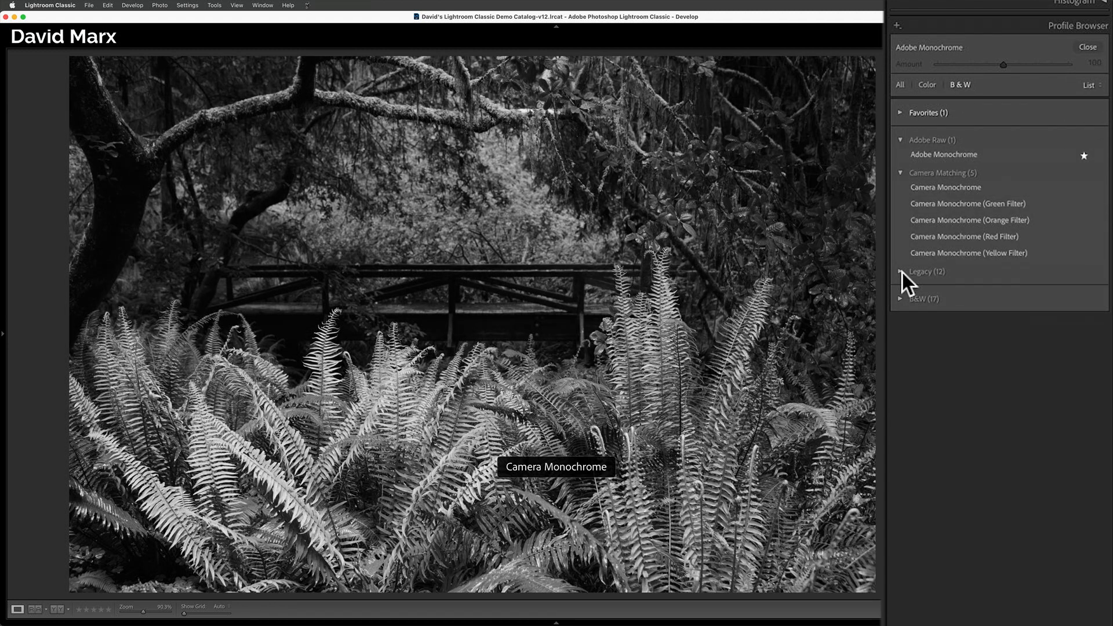
pyautogui.click(902, 300)
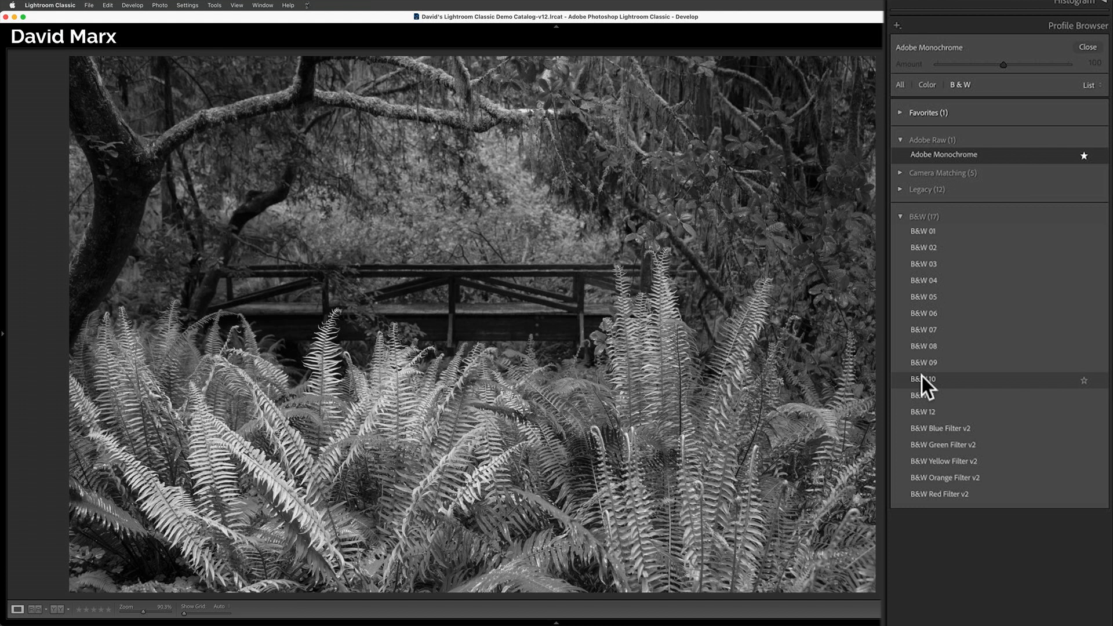
pyautogui.click(943, 445)
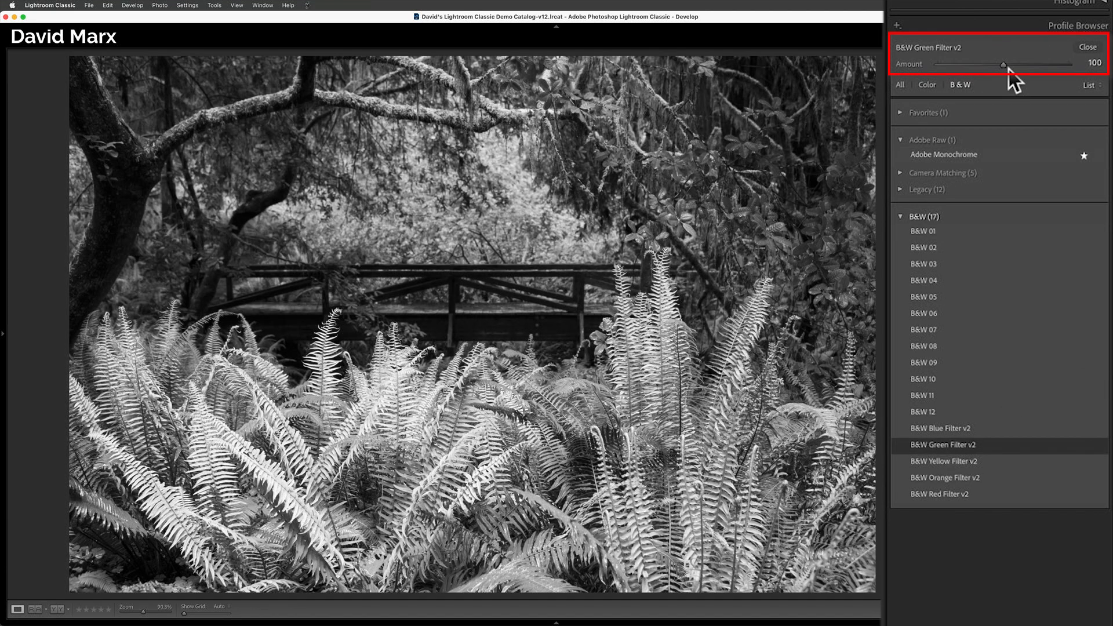
pyautogui.click(1090, 47)
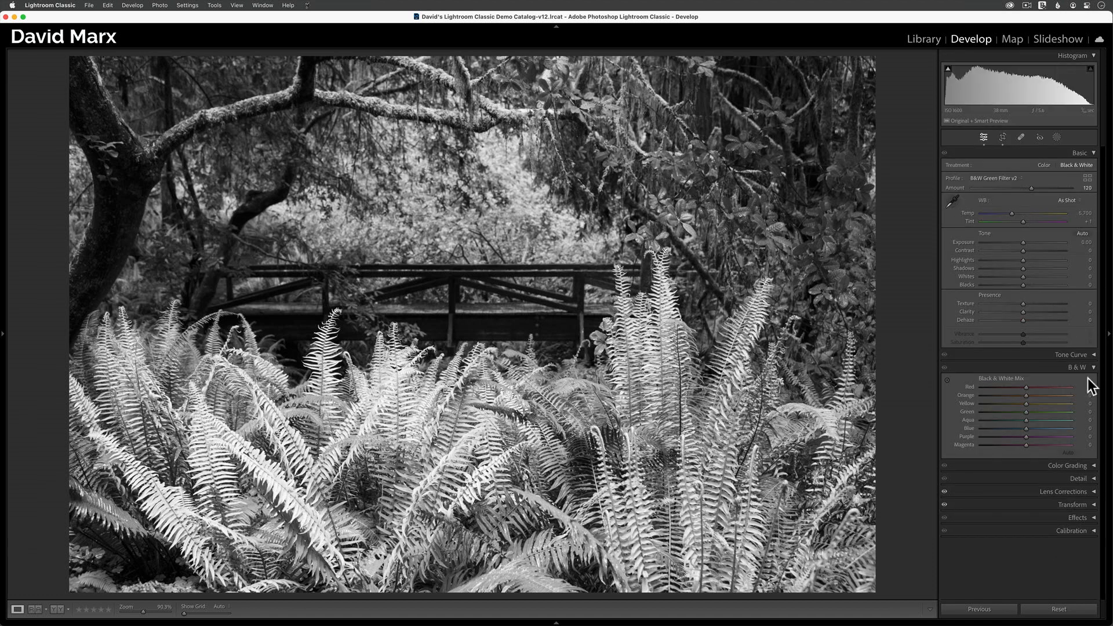
# Brighten the yellow tones slightly and the green ferns strongly in the B&W mix
pyautogui.moveTo(1024, 411); pyautogui.dragTo(1028, 412)
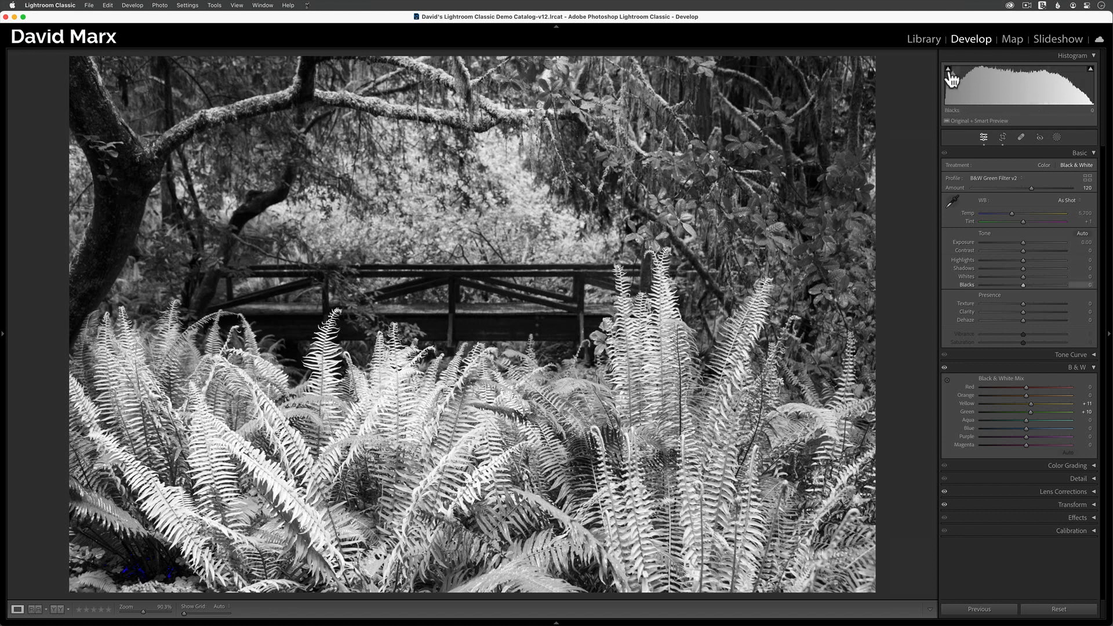
pyautogui.moveTo(1048, 420); pyautogui.dragTo(1074, 420)
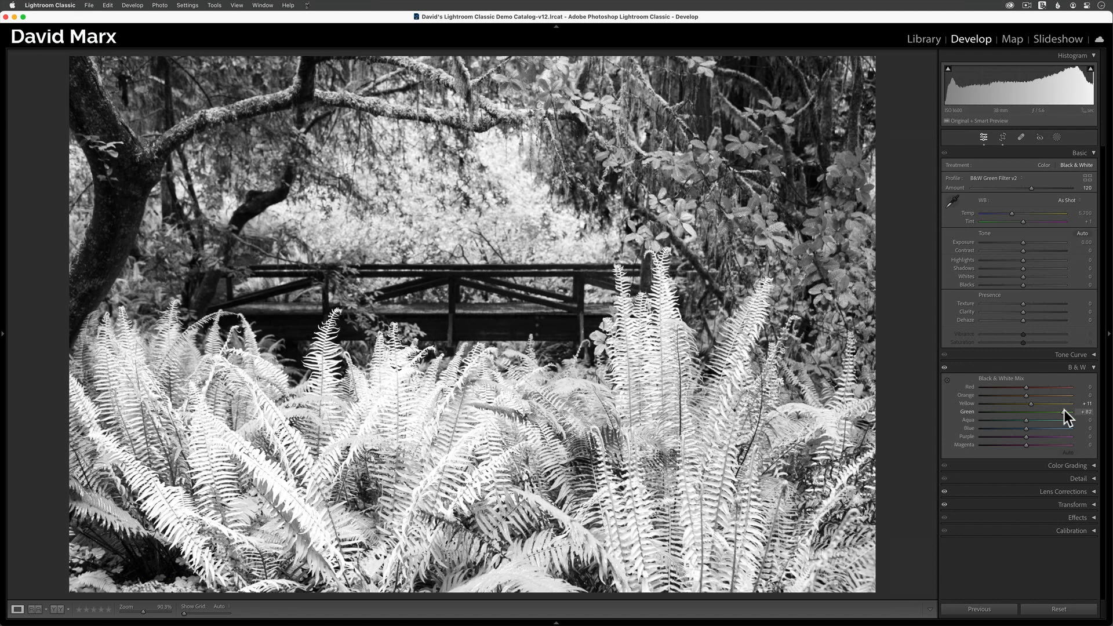
pyautogui.click(1081, 367)
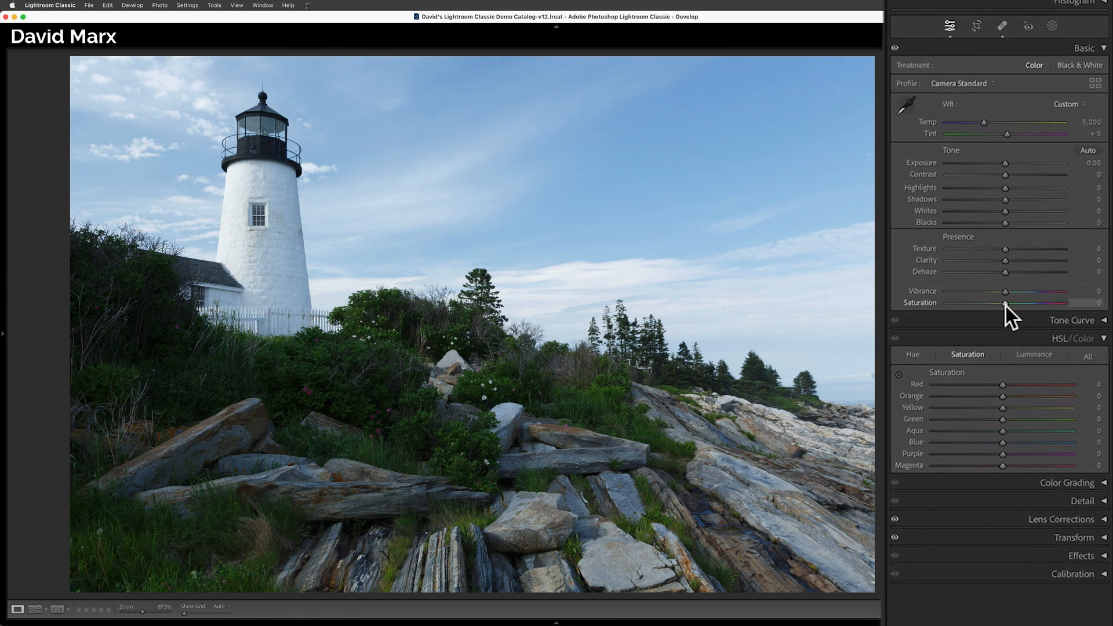
# Drag Saturation to -100 to desaturate the lighthouse photo, then back to 0
pyautogui.moveTo(1004, 307); pyautogui.dragTo(966, 306)
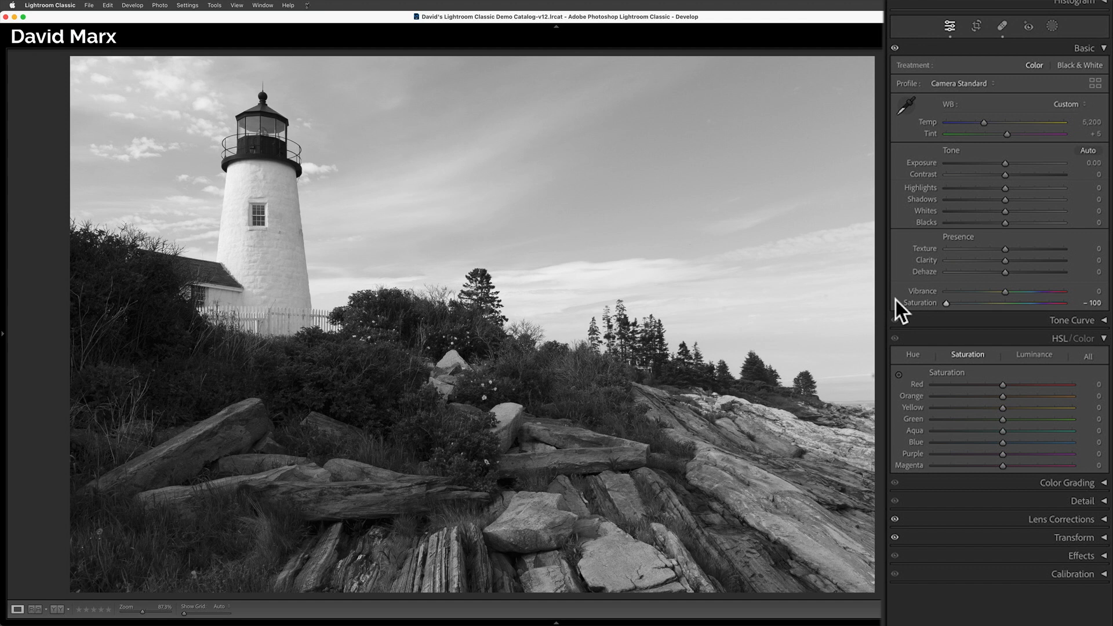
pyautogui.moveTo(946, 303); pyautogui.dragTo(1003, 302)
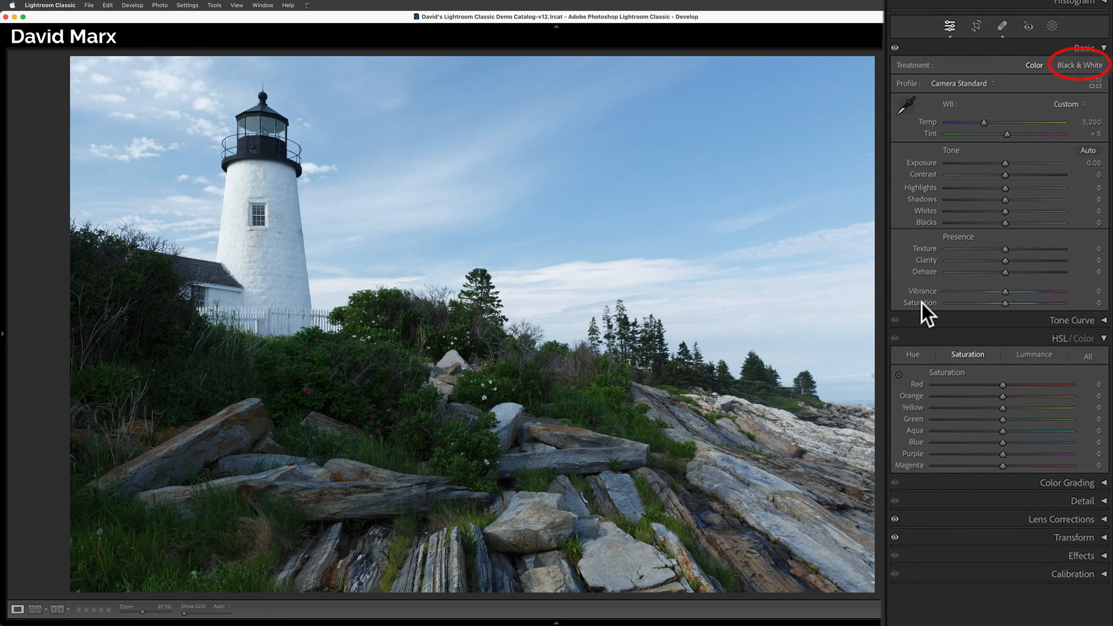
pyautogui.moveTo(934, 314)
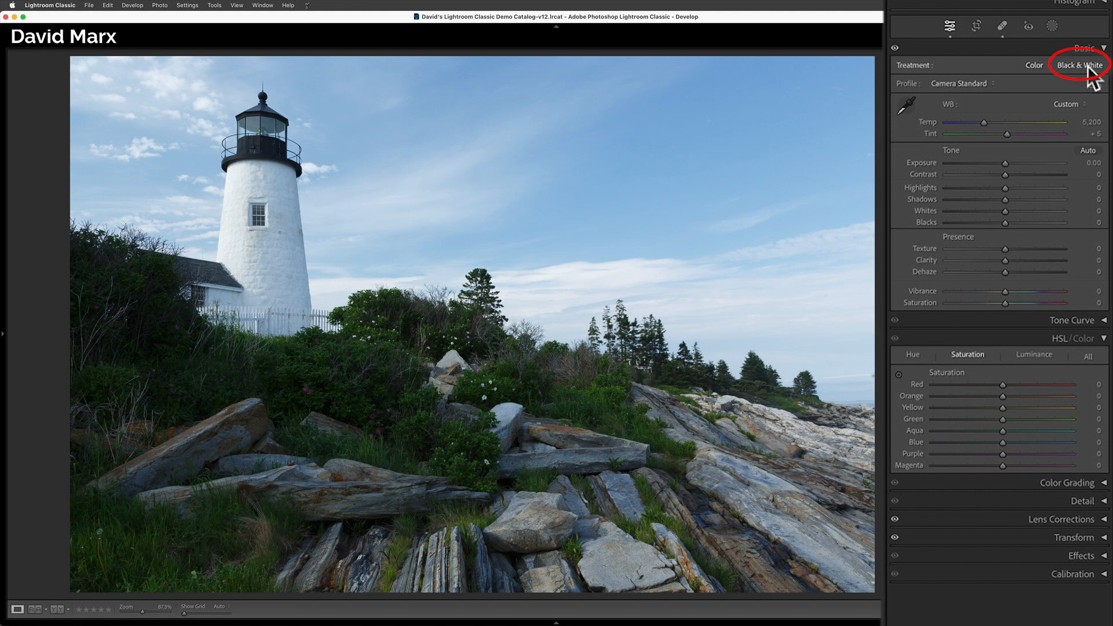
# Switch the lighthouse photo to Black & White treatment and show the B&W mix sliders
pyautogui.click(1079, 65)
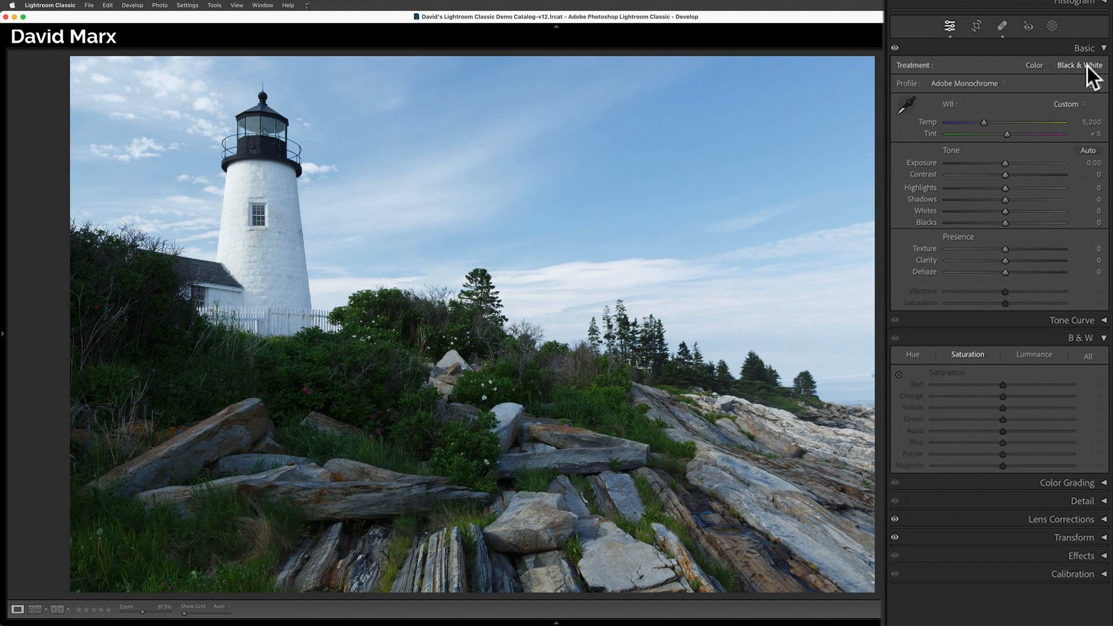
pyautogui.click(1081, 65)
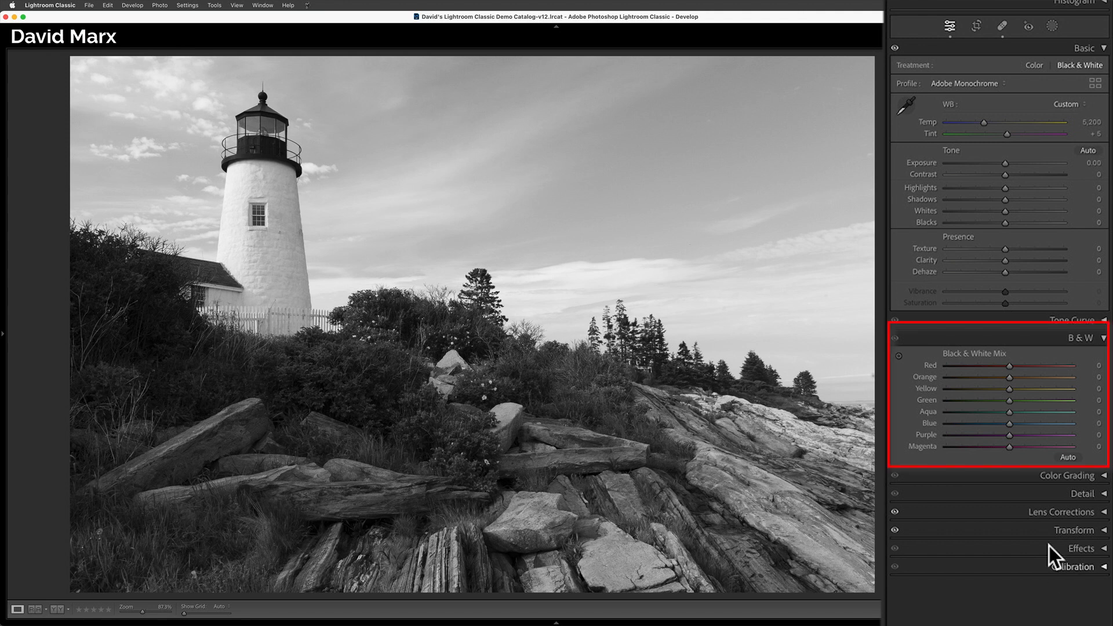
pyautogui.moveTo(1067, 356)
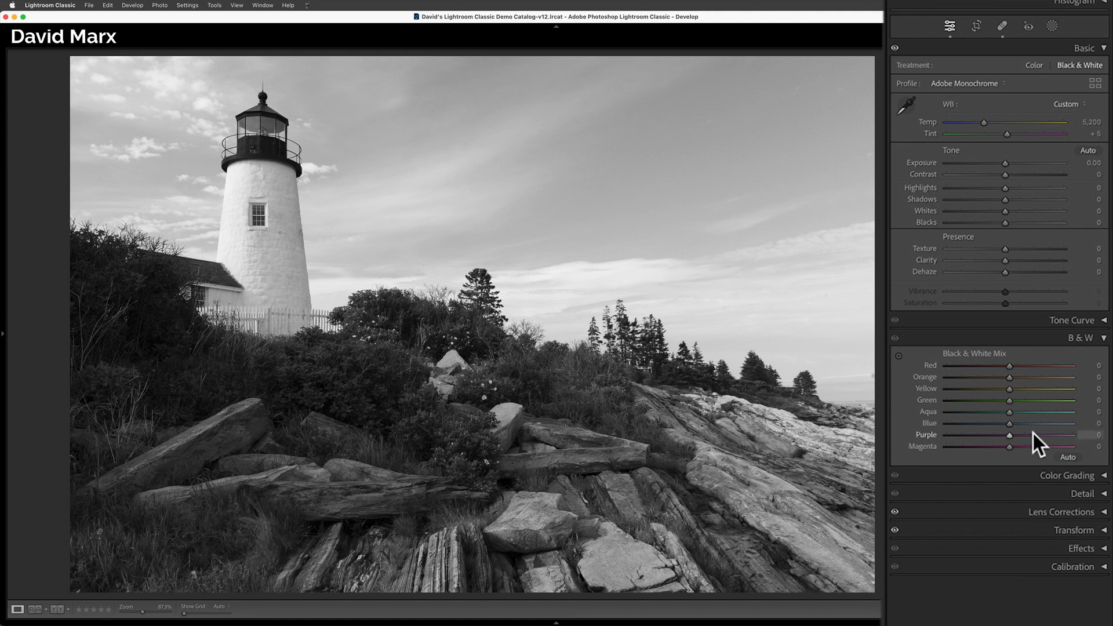
# Test lightening the blues, then darken them to about -74 for a dramatic sky
pyautogui.moveTo(1026, 423); pyautogui.dragTo(1001, 423)
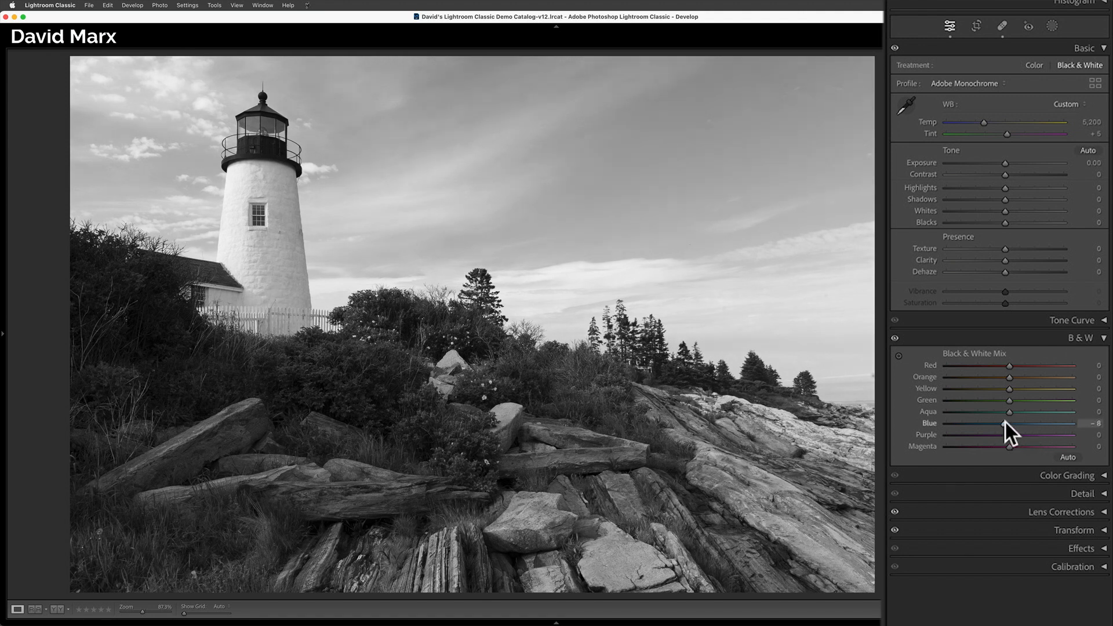
pyautogui.moveTo(1038, 434); pyautogui.dragTo(1062, 434)
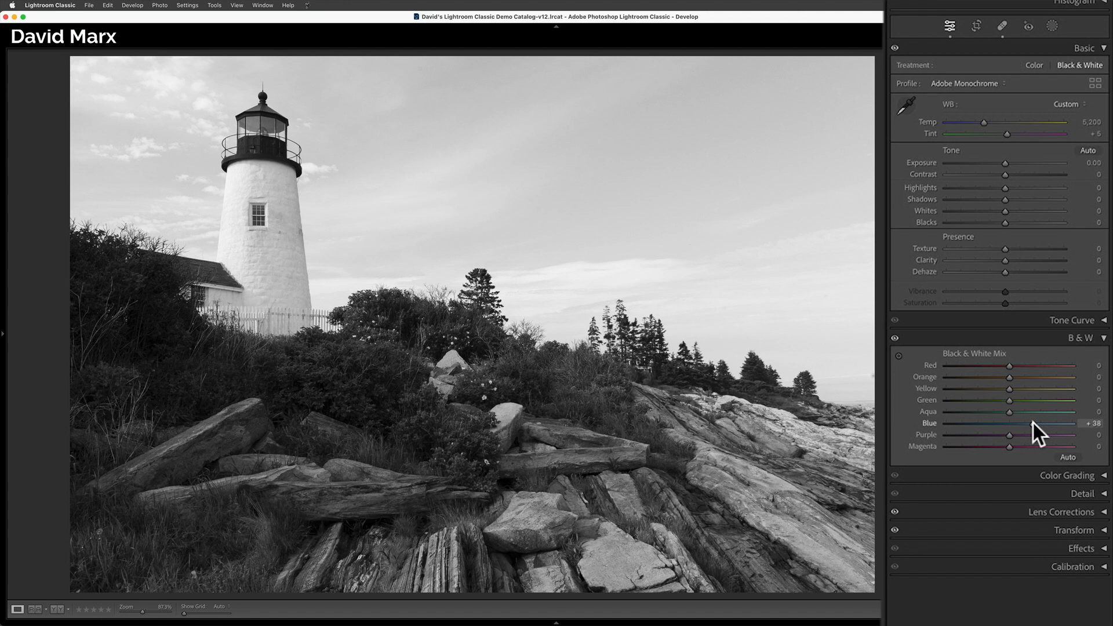
pyautogui.moveTo(1040, 423); pyautogui.dragTo(1058, 424)
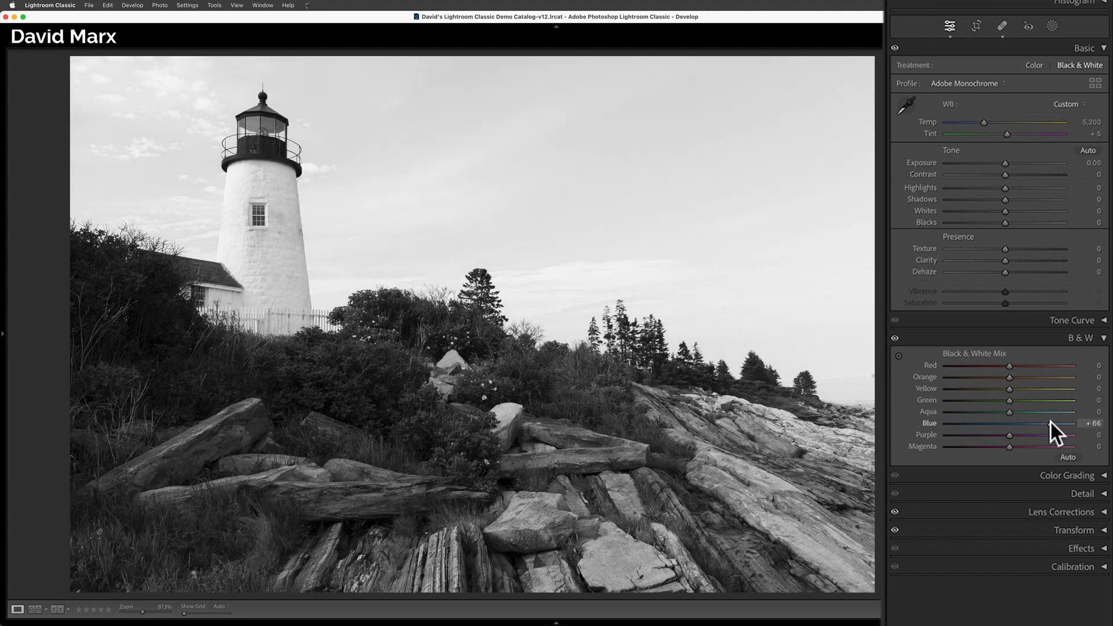
pyautogui.moveTo(1030, 422); pyautogui.dragTo(991, 422)
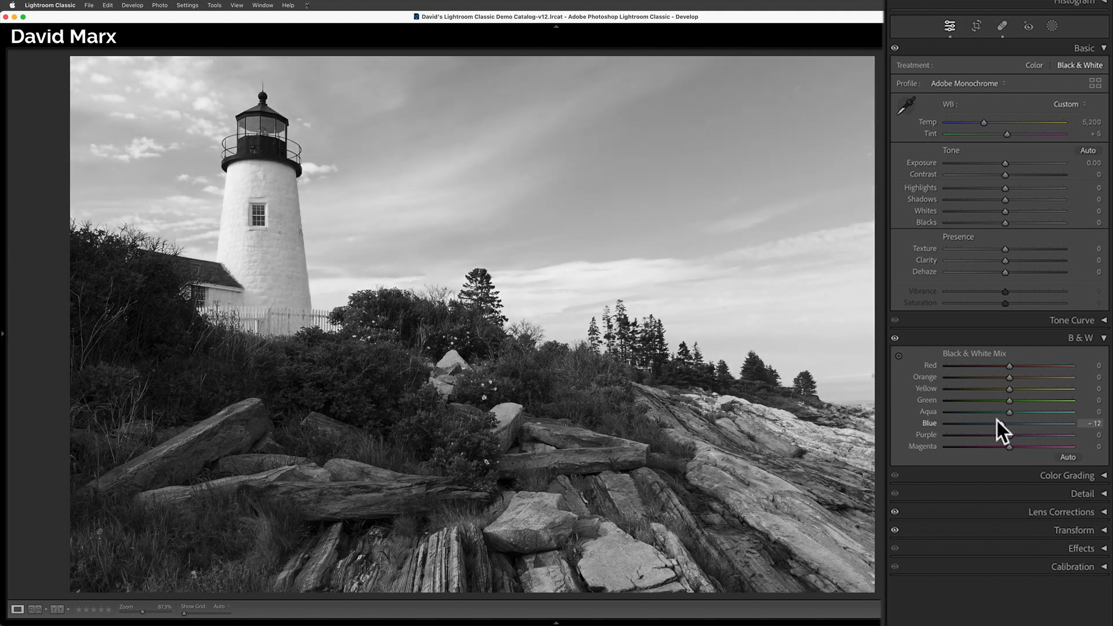
pyautogui.moveTo(1023, 432); pyautogui.dragTo(983, 433)
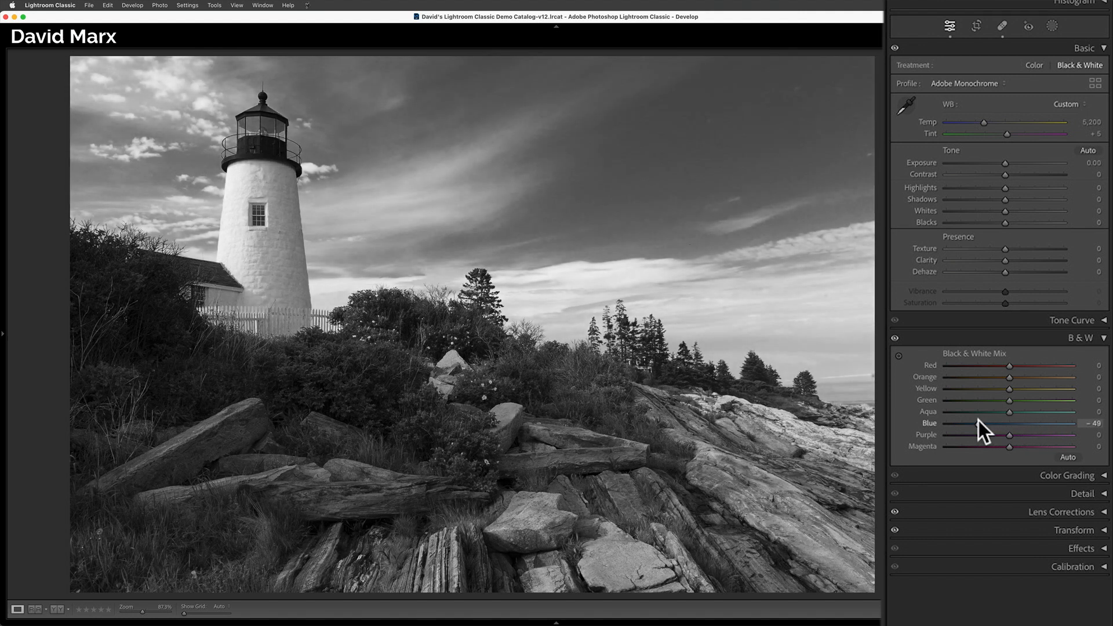
pyautogui.moveTo(1001, 435); pyautogui.dragTo(973, 435)
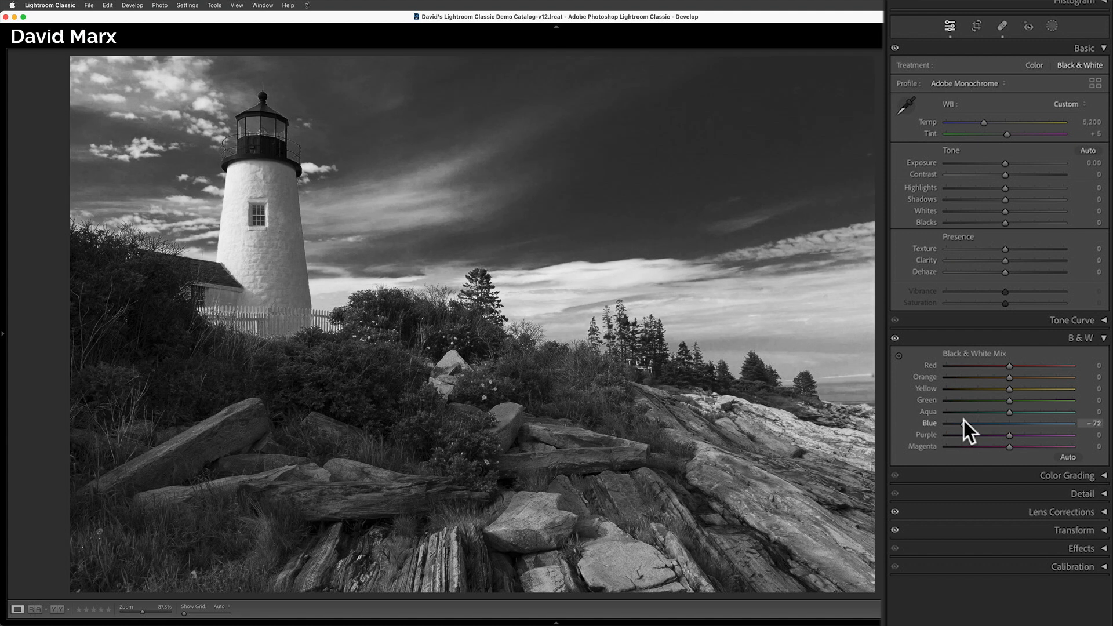
pyautogui.moveTo(991, 423); pyautogui.dragTo(989, 424)
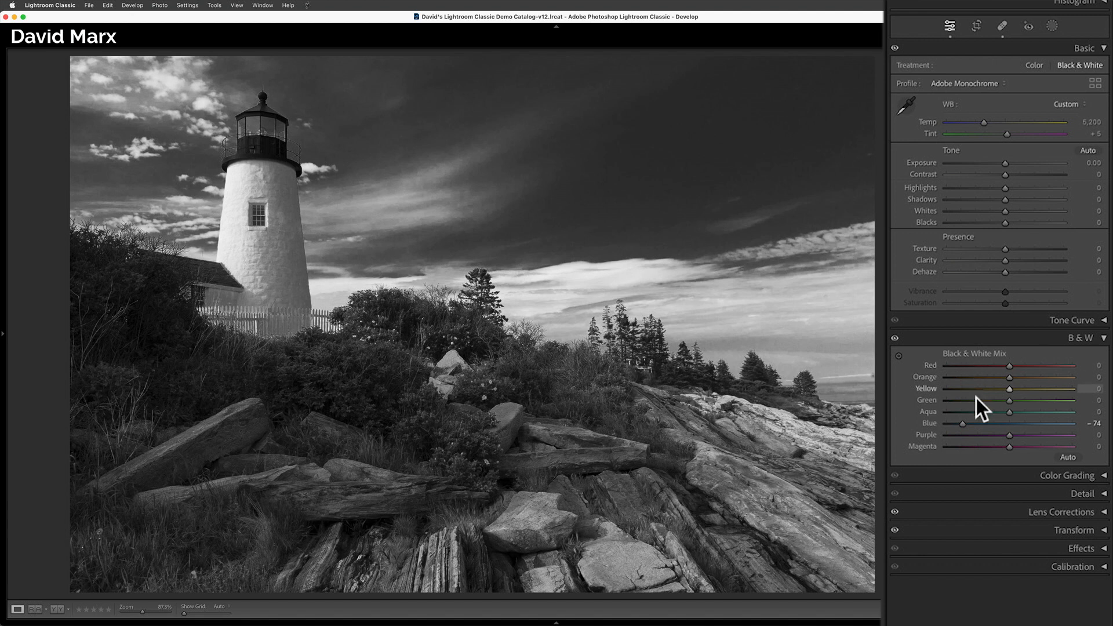
pyautogui.moveTo(1024, 379)
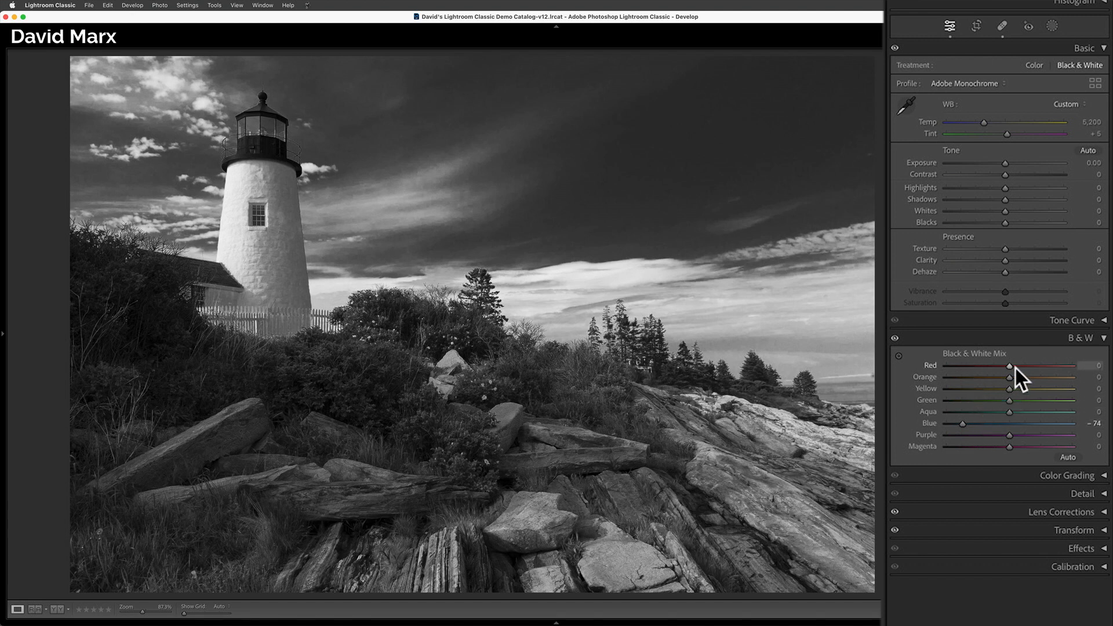
pyautogui.moveTo(1008, 365); pyautogui.dragTo(946, 366)
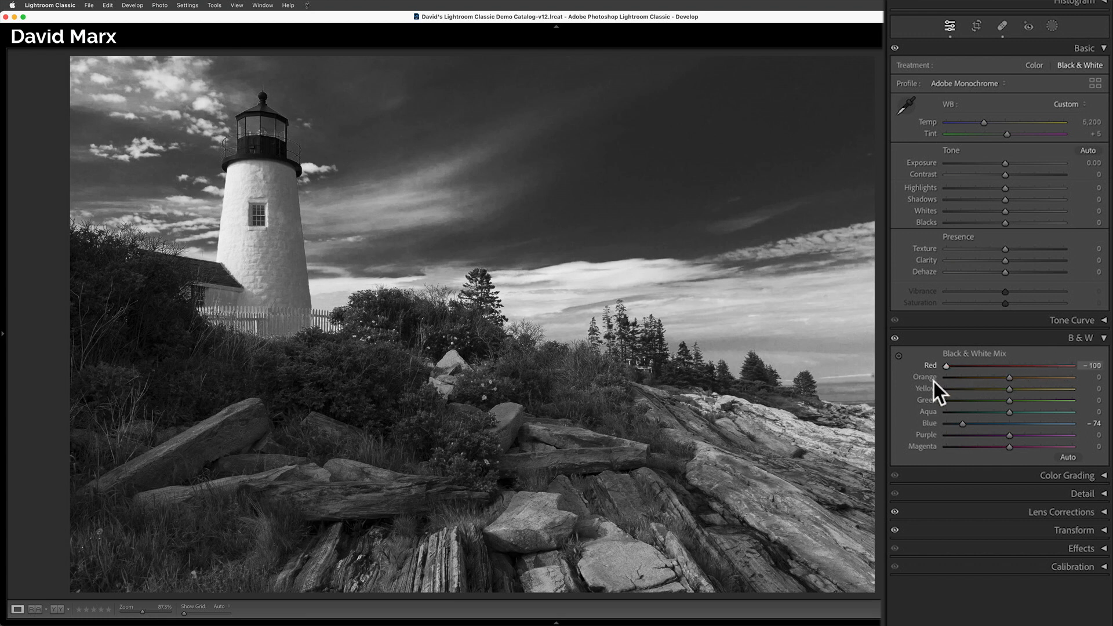
pyautogui.moveTo(946, 365); pyautogui.dragTo(1066, 365)
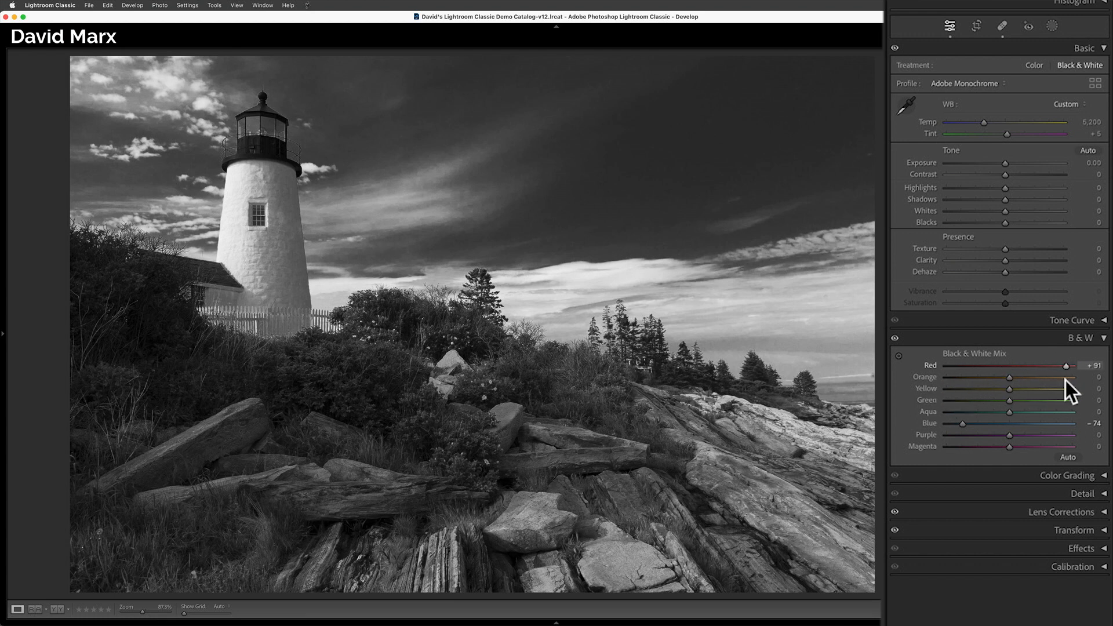
pyautogui.moveTo(1065, 366); pyautogui.dragTo(994, 366)
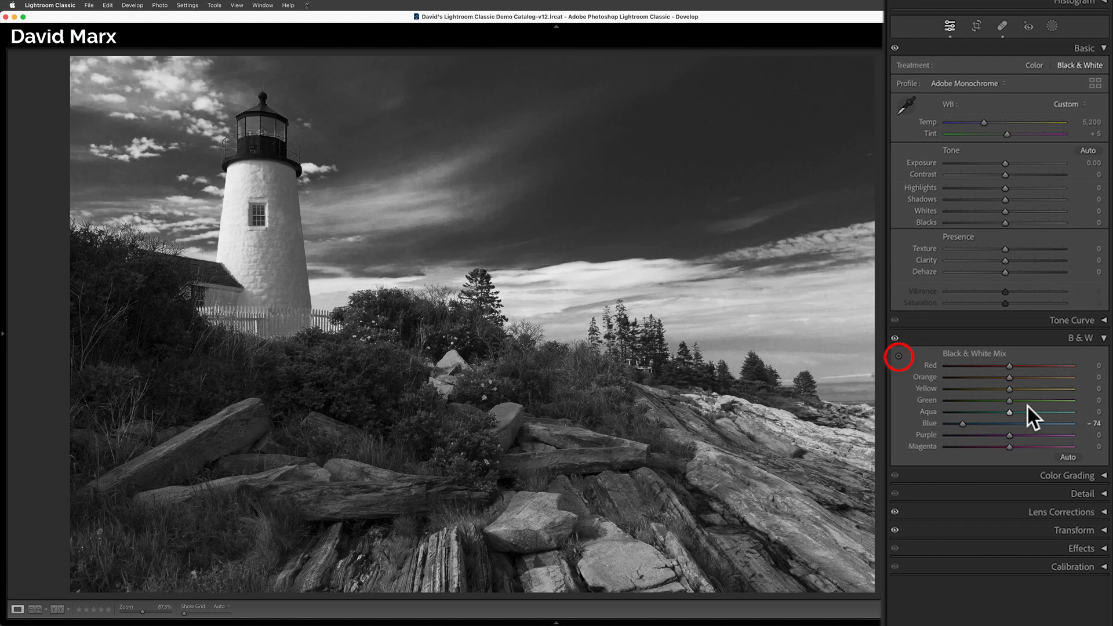
pyautogui.moveTo(900, 379)
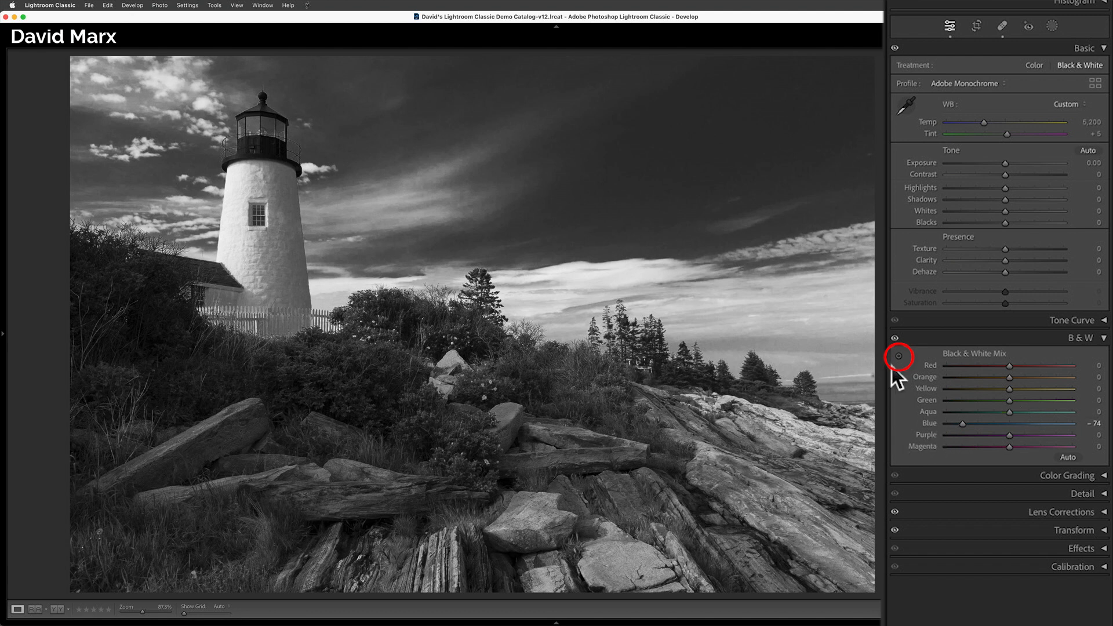
# Use the targeted adjustment tool on the photo to rework the mix, keeping the blue sky dark
pyautogui.click(899, 356)
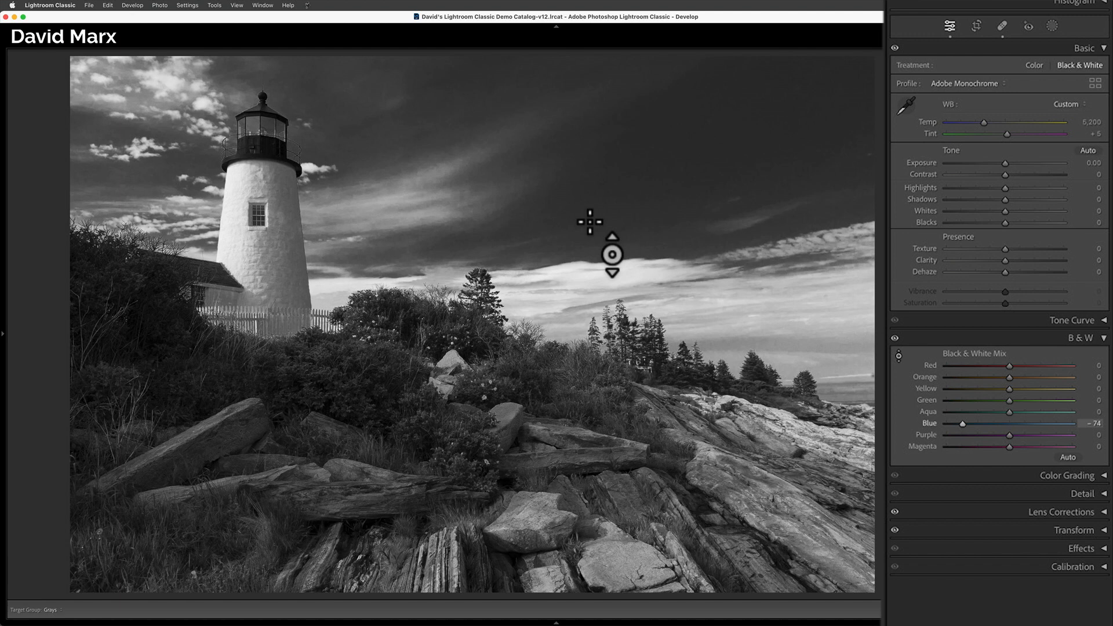
pyautogui.moveTo(643, 248)
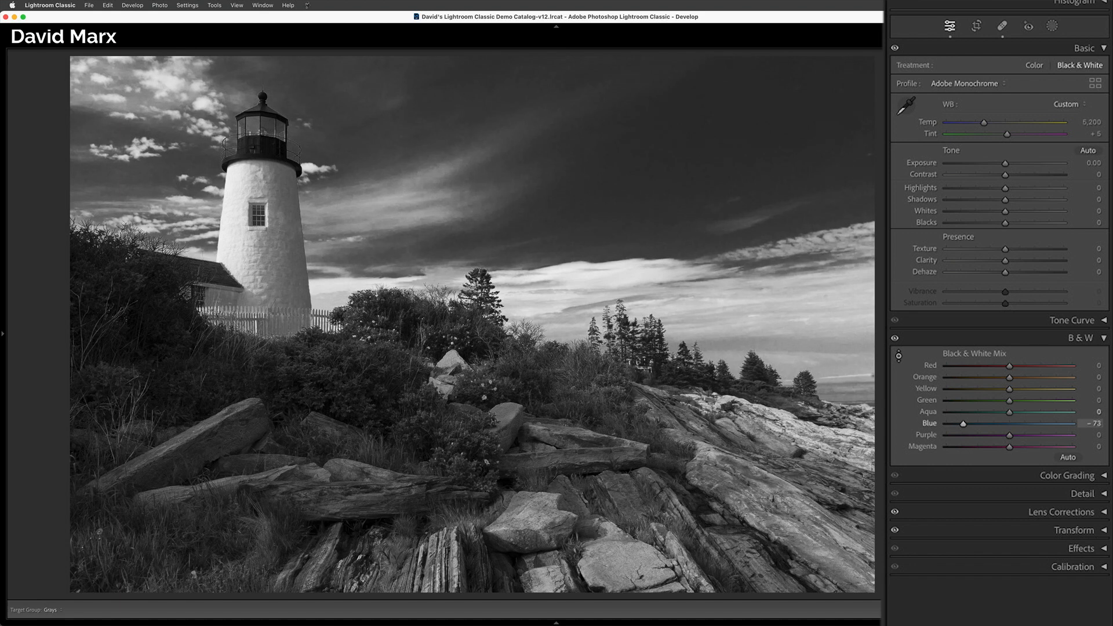
pyautogui.moveTo(963, 424); pyautogui.dragTo(981, 424)
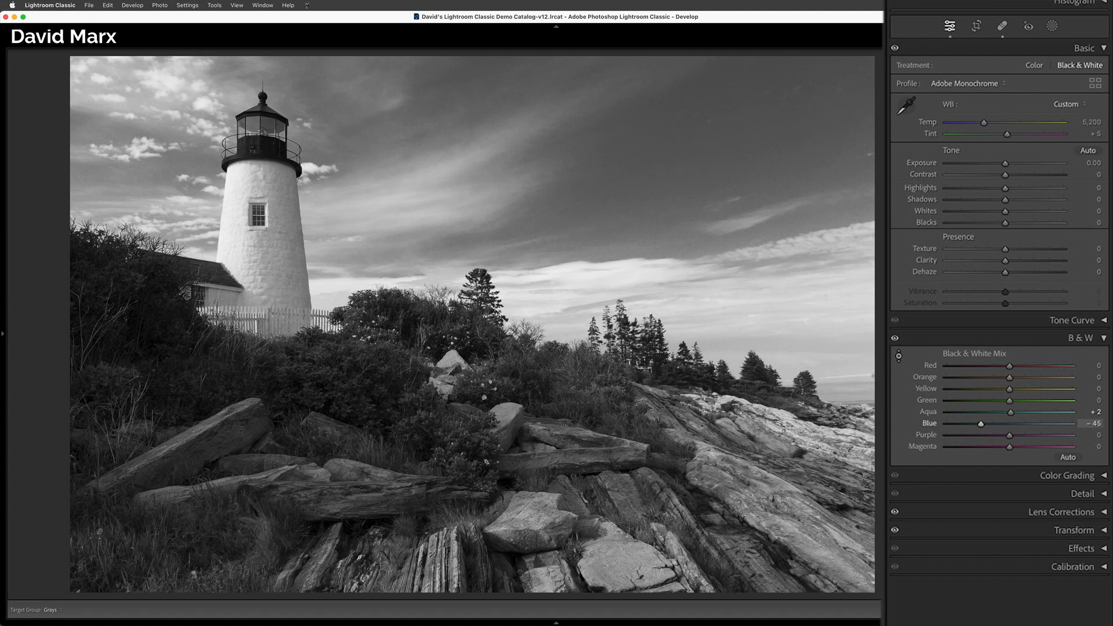
pyautogui.moveTo(981, 423); pyautogui.dragTo(949, 423)
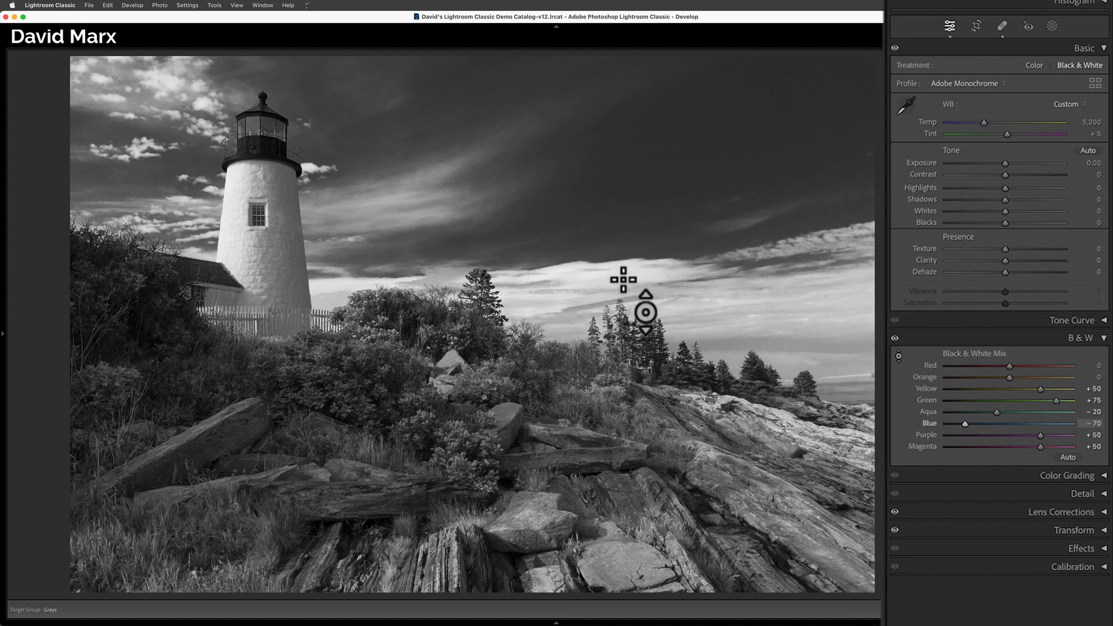
pyautogui.click(897, 356)
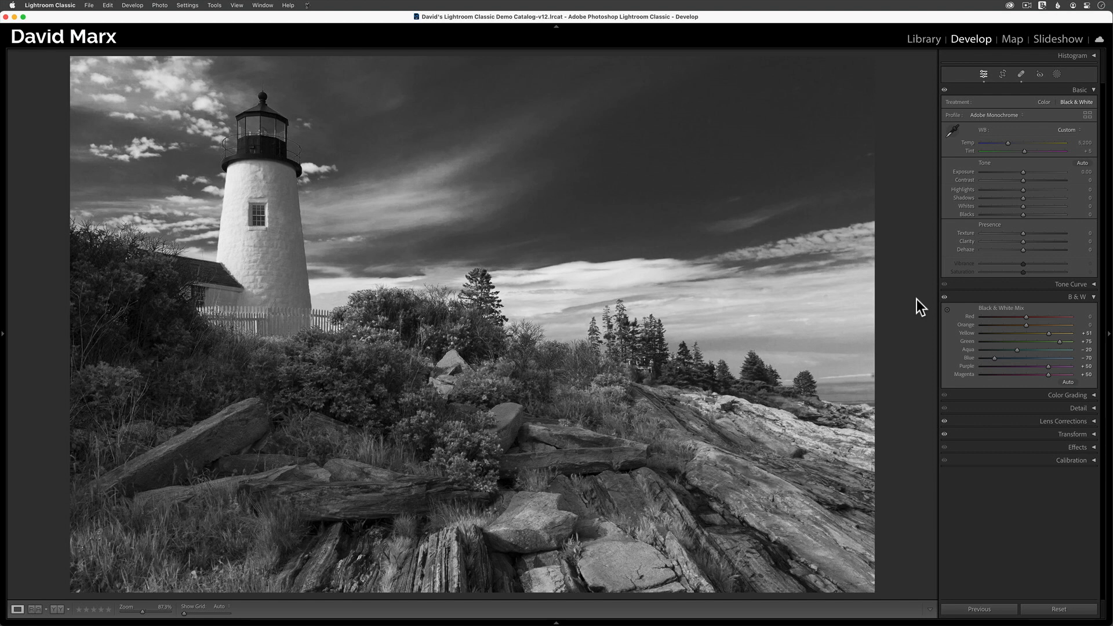
# Show the Before & After left/right comparison of the lighthouse photo
pyautogui.click(59, 609)
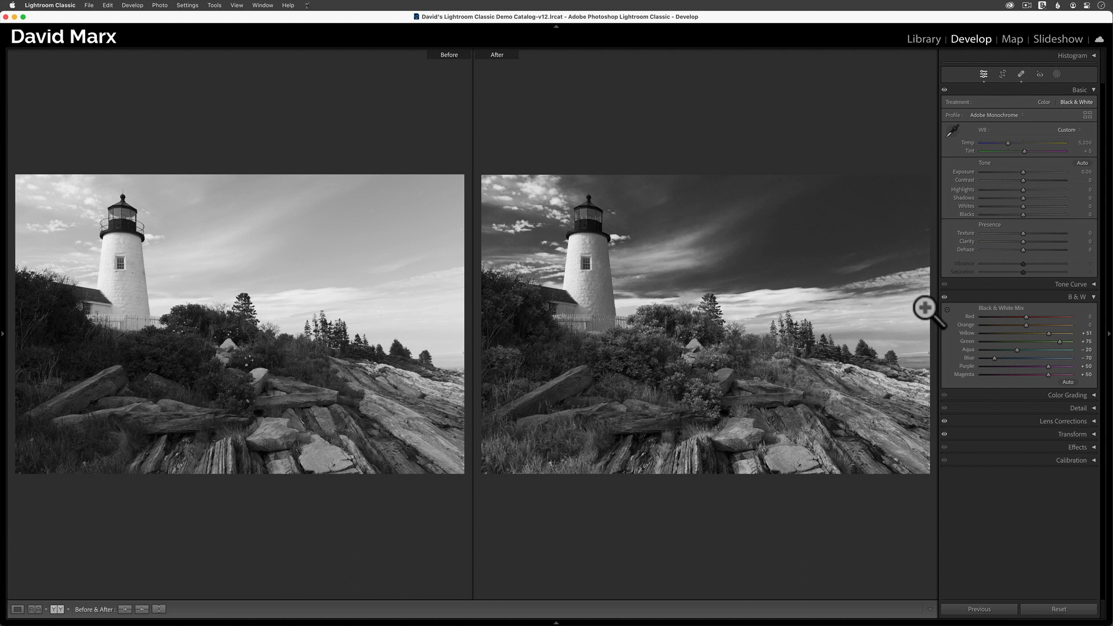
pyautogui.moveTo(1102, 305)
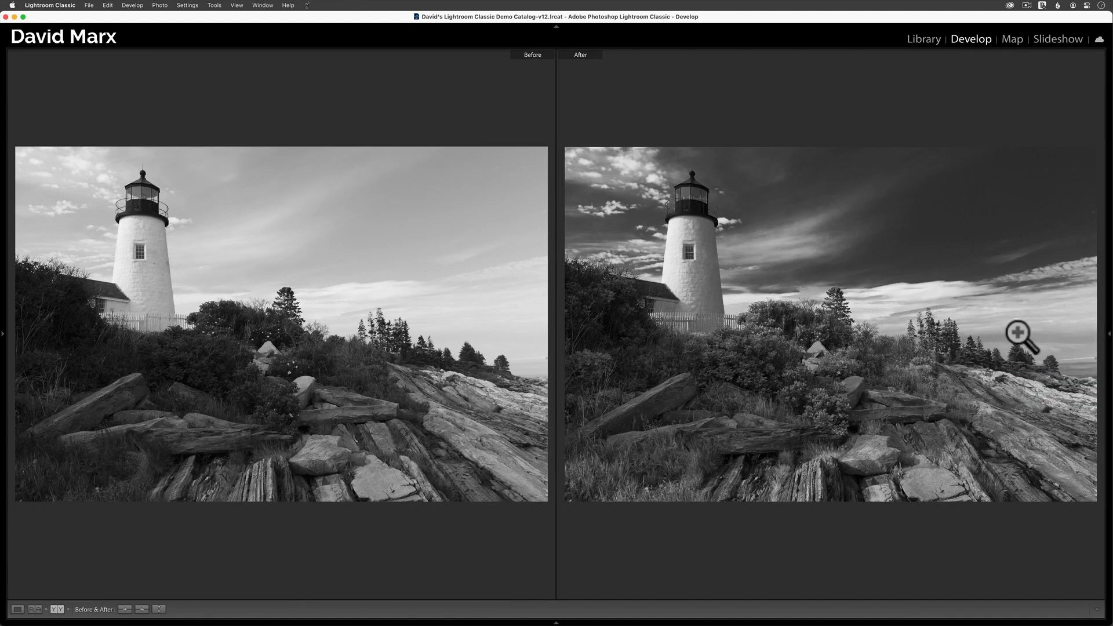
pyautogui.moveTo(1005, 332)
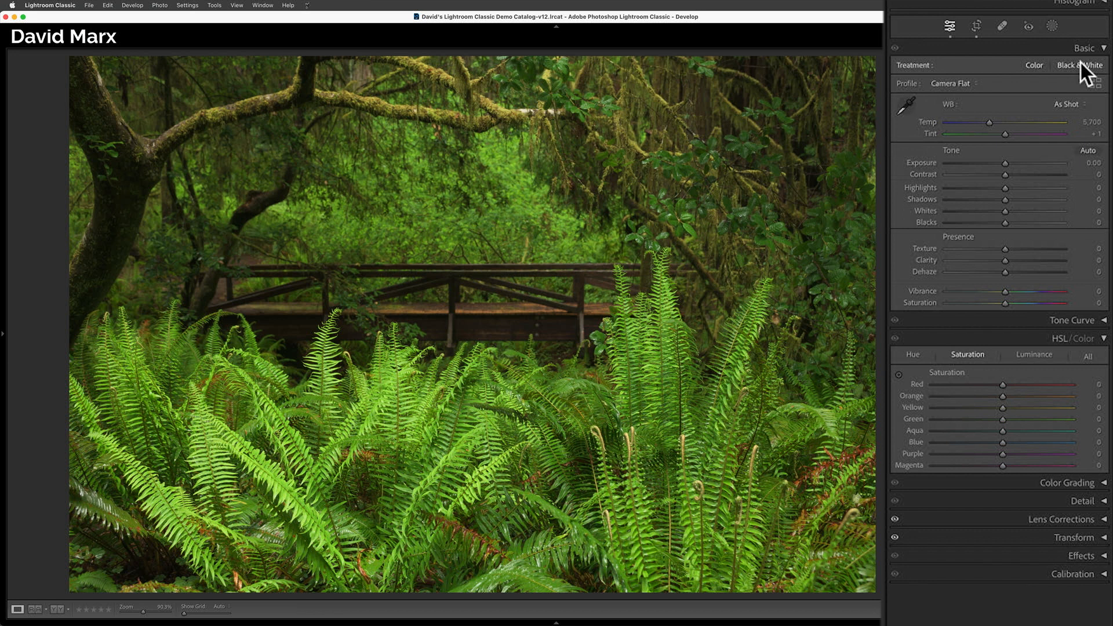
# Convert the fern photo to black and white and list only B&W profiles as text
pyautogui.click(1076, 65)
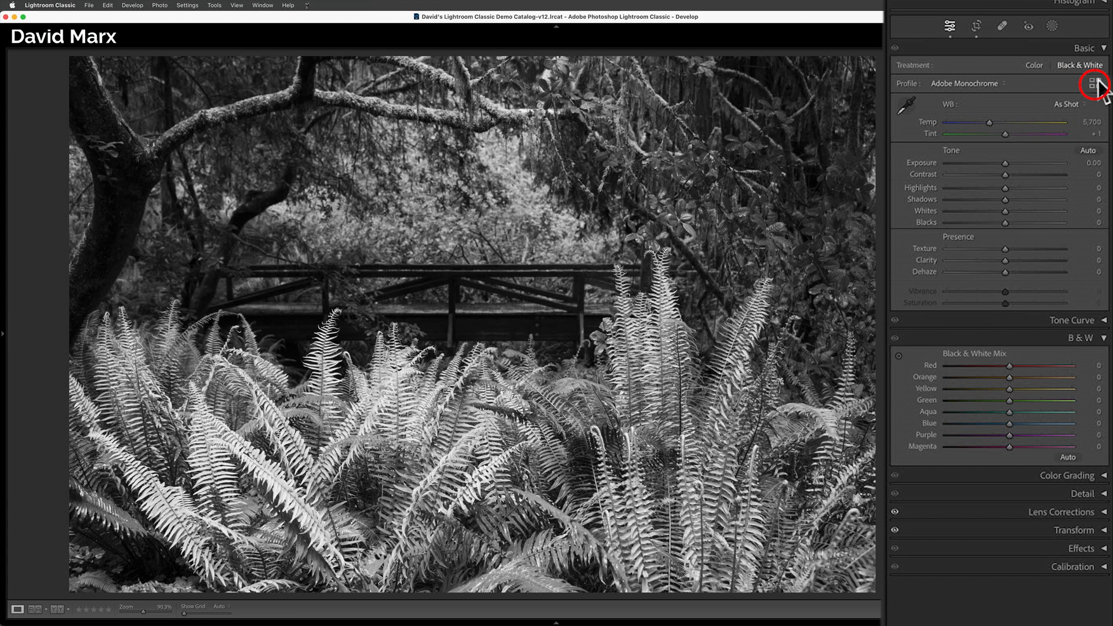
pyautogui.click(1091, 83)
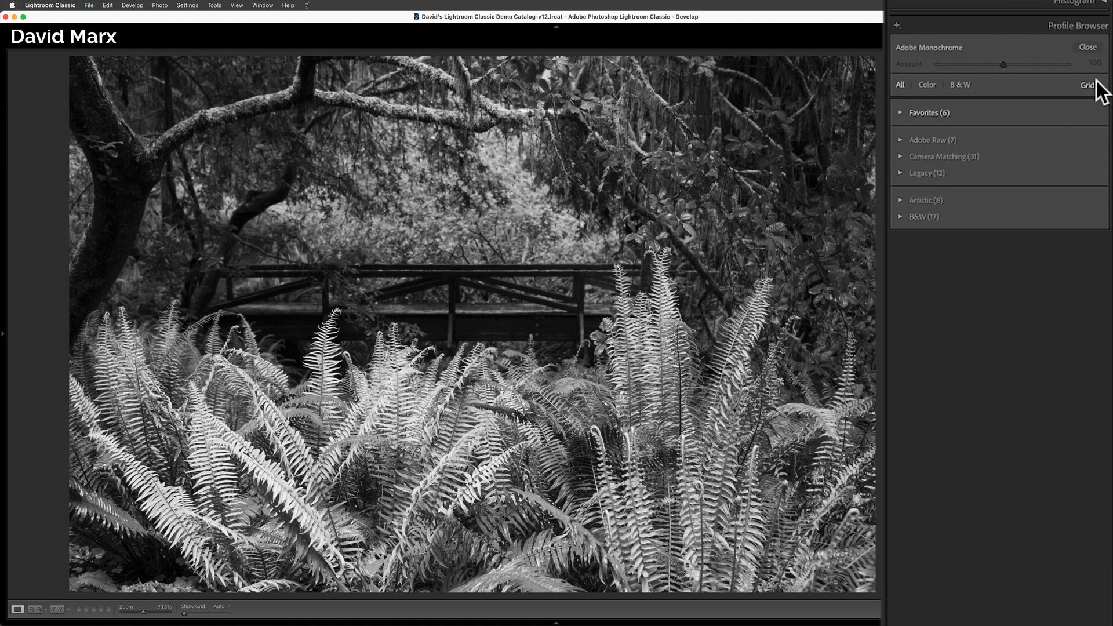
pyautogui.moveTo(1092, 98)
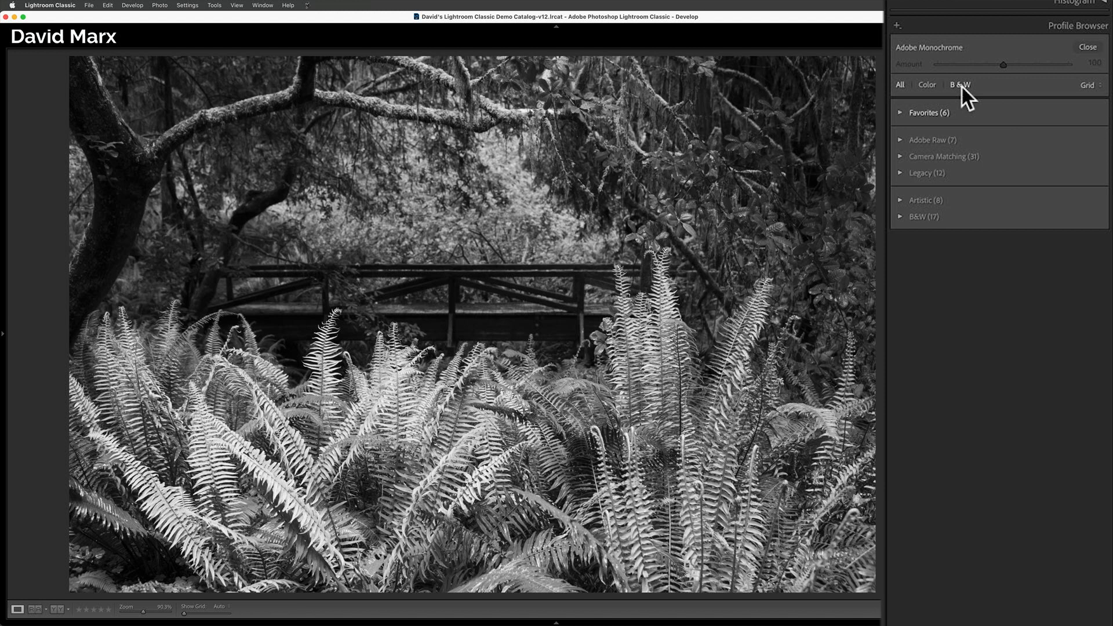
pyautogui.click(960, 85)
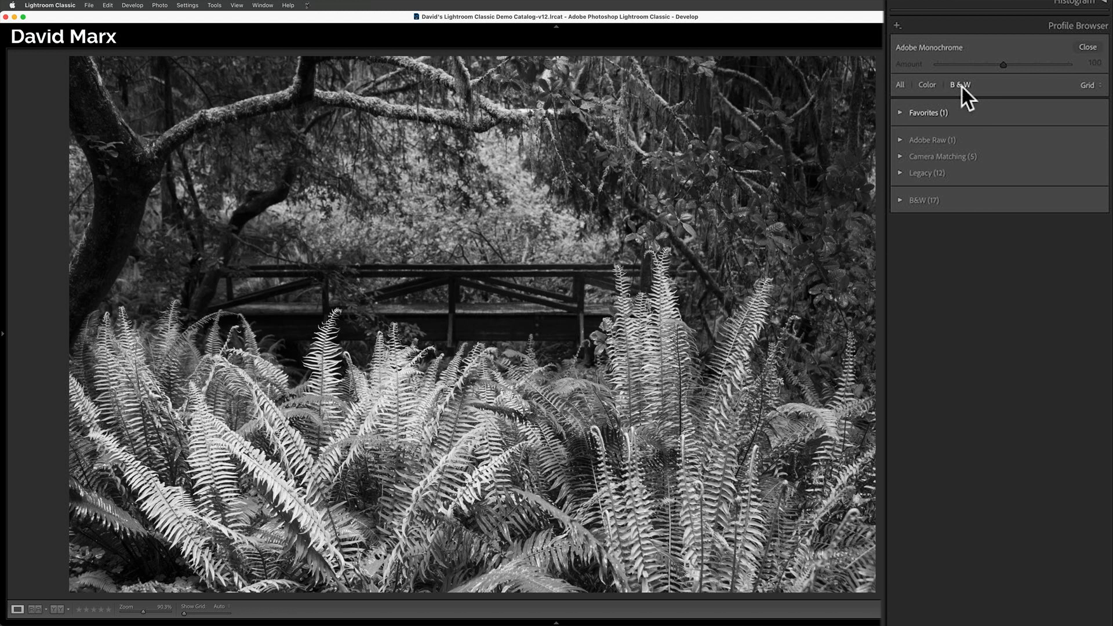
pyautogui.click(1090, 84)
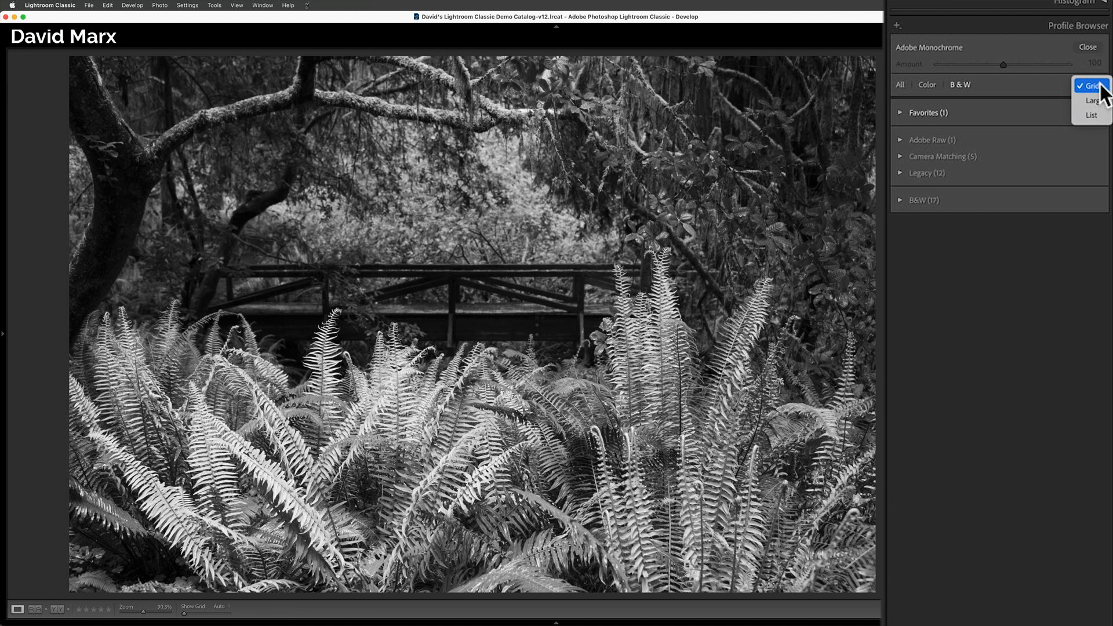
pyautogui.click(1090, 115)
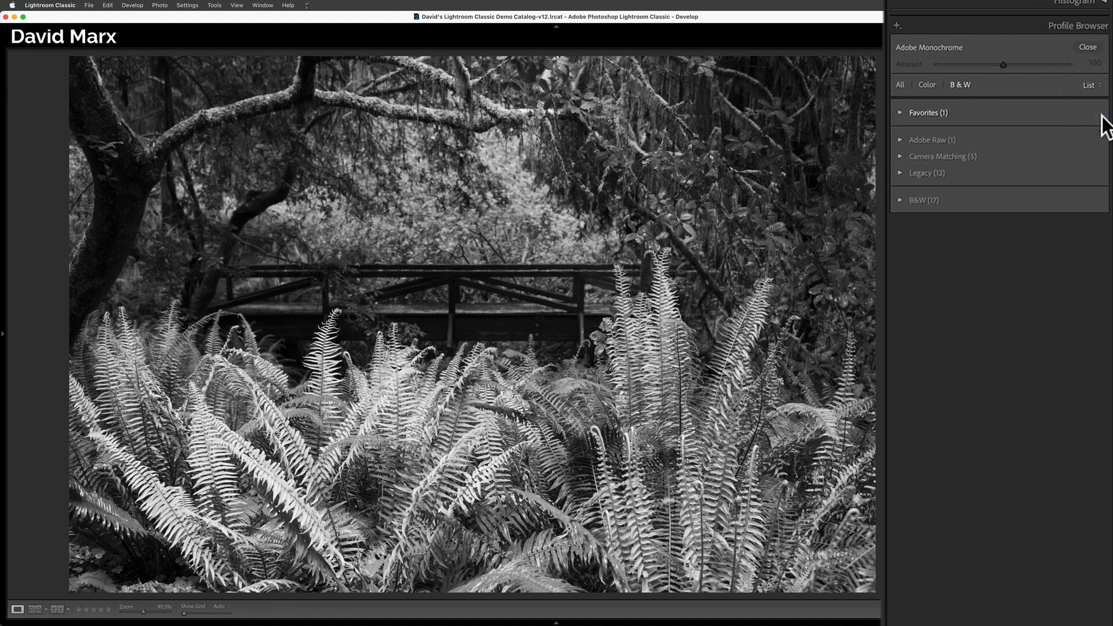
pyautogui.moveTo(1015, 160)
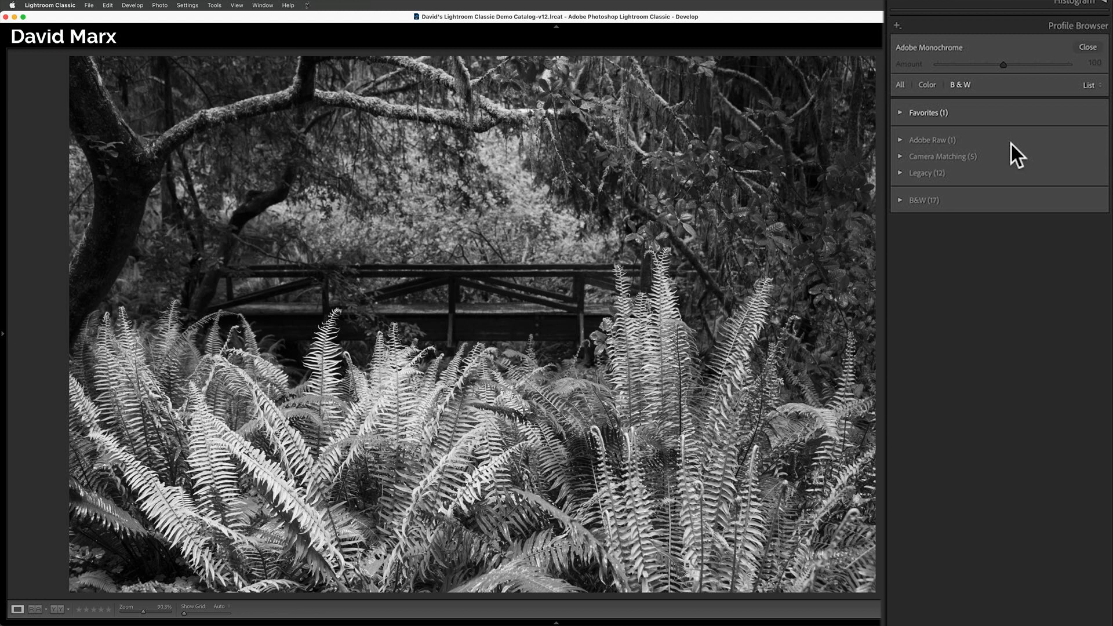
pyautogui.moveTo(911, 141)
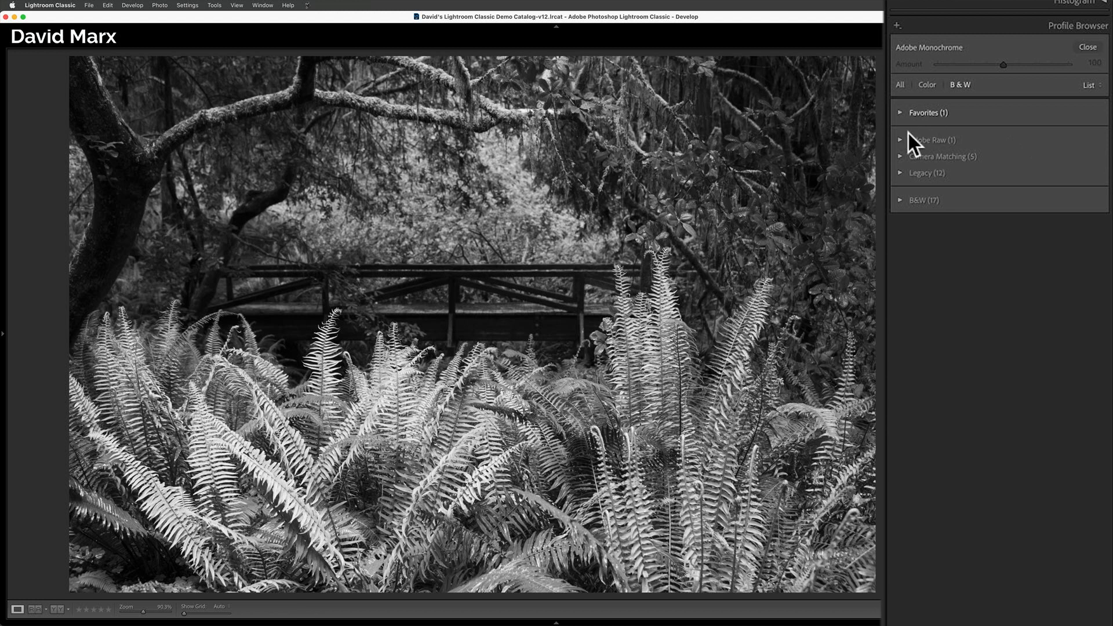
# Expand the Adobe Raw, Camera Matching and B&W profile groups, then collapse Camera Matching
pyautogui.click(900, 139)
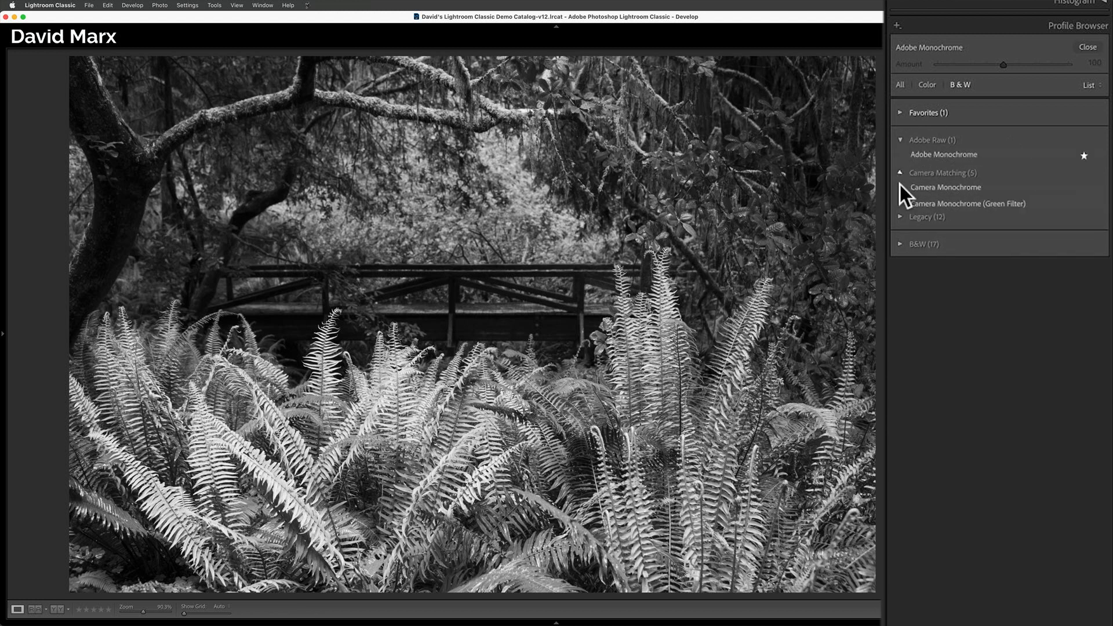
pyautogui.click(901, 173)
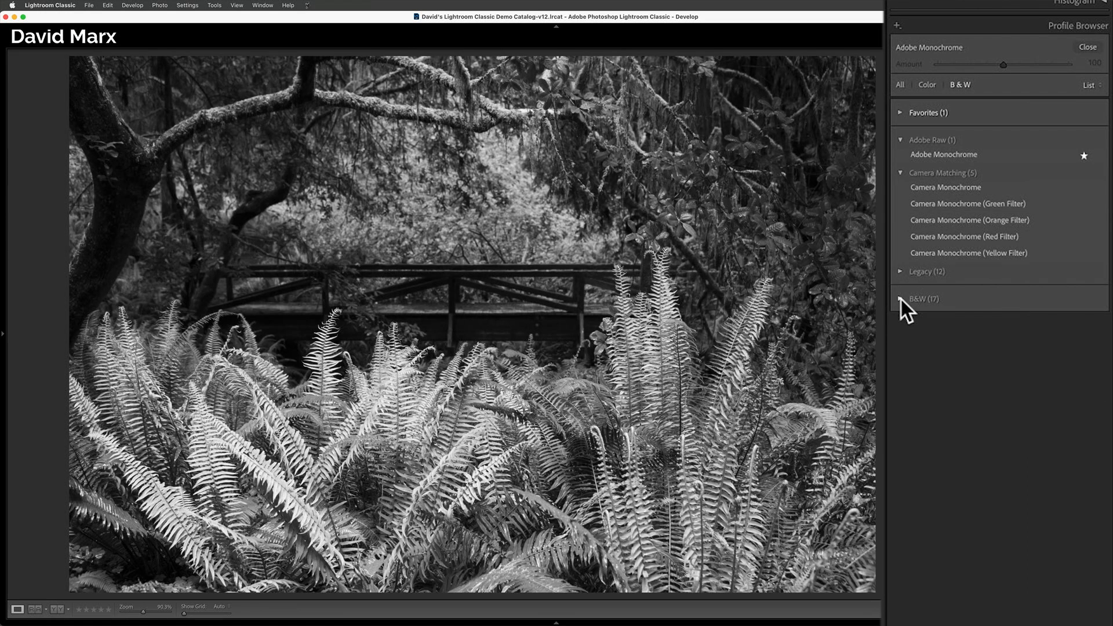
pyautogui.click(902, 299)
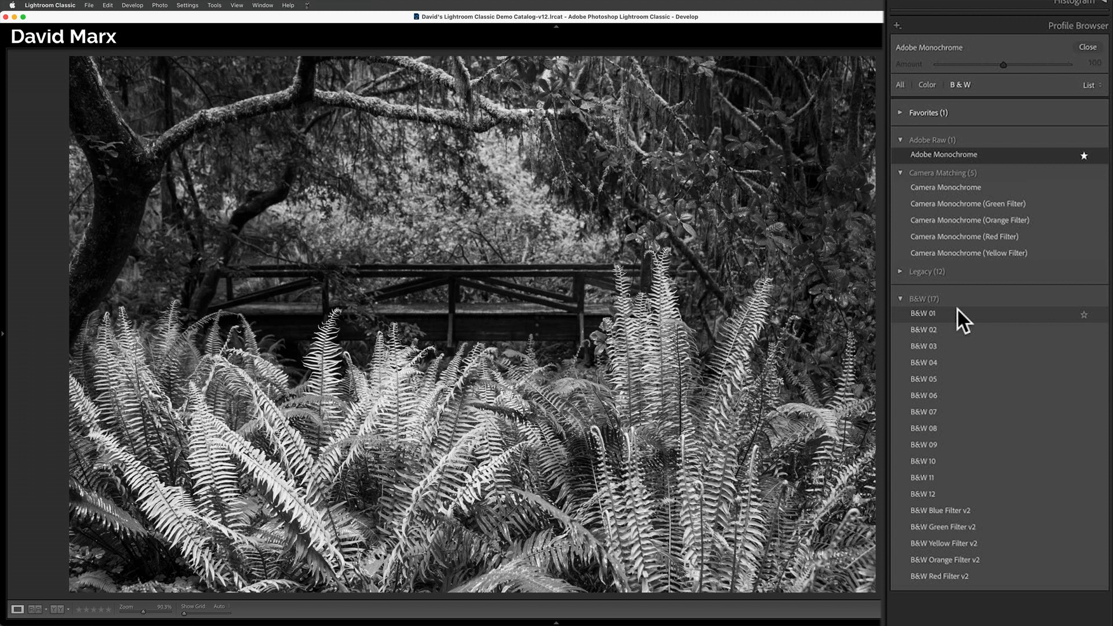
pyautogui.moveTo(933, 419)
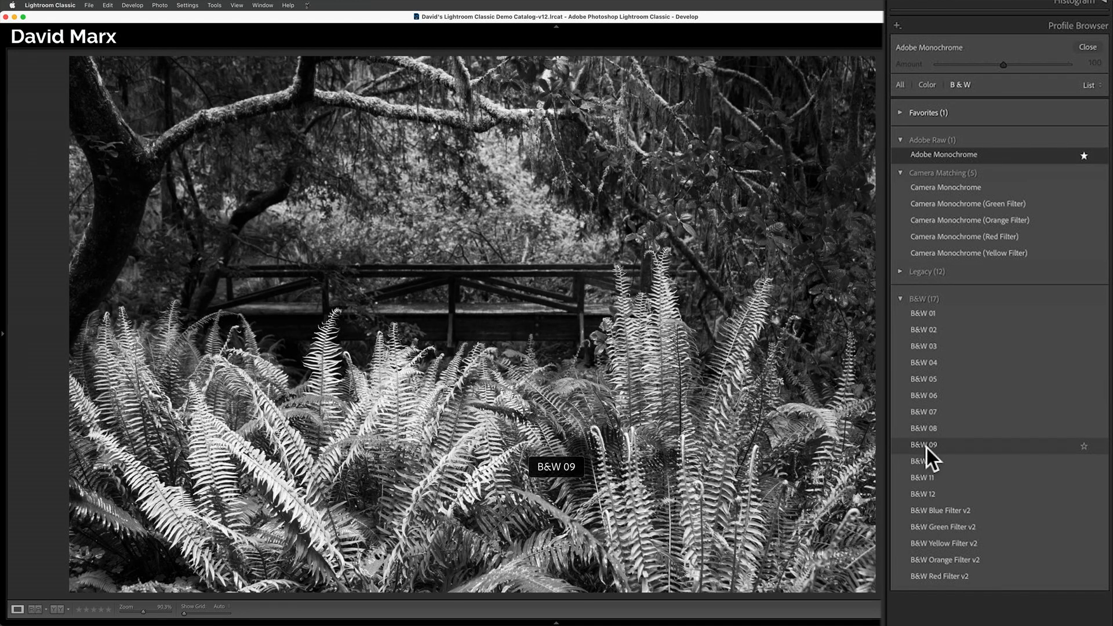
pyautogui.moveTo(934, 492)
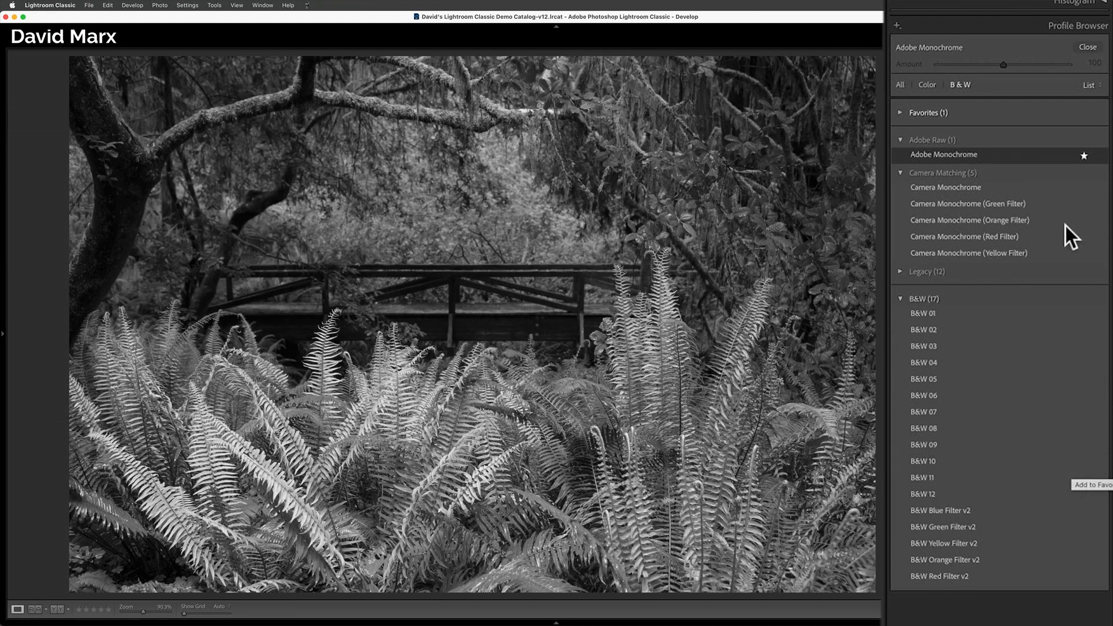
pyautogui.click(899, 172)
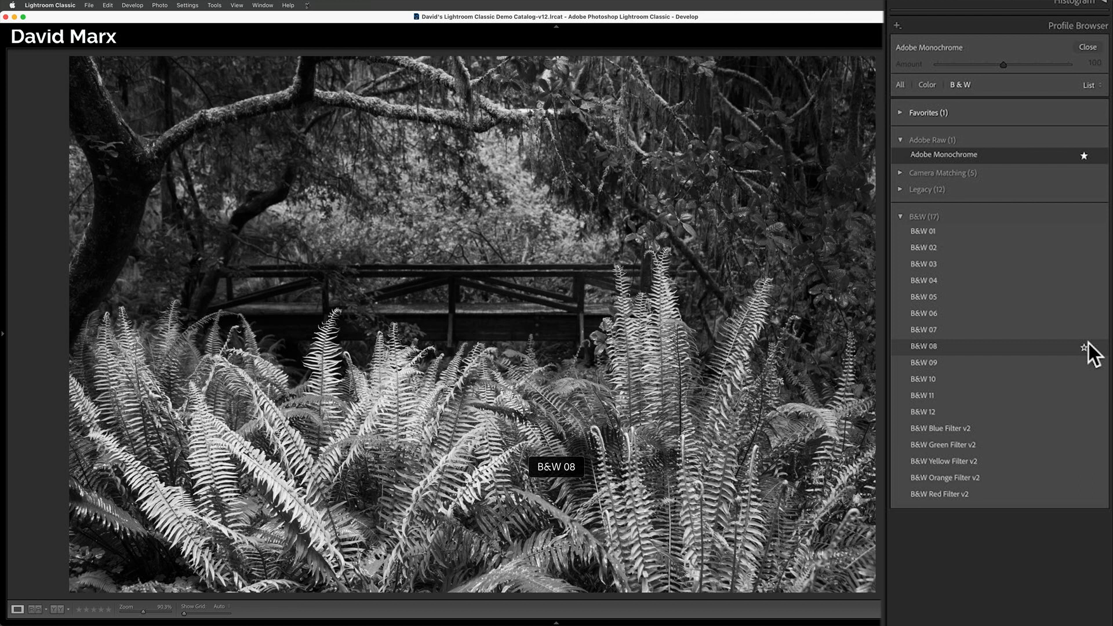
pyautogui.moveTo(1085, 346)
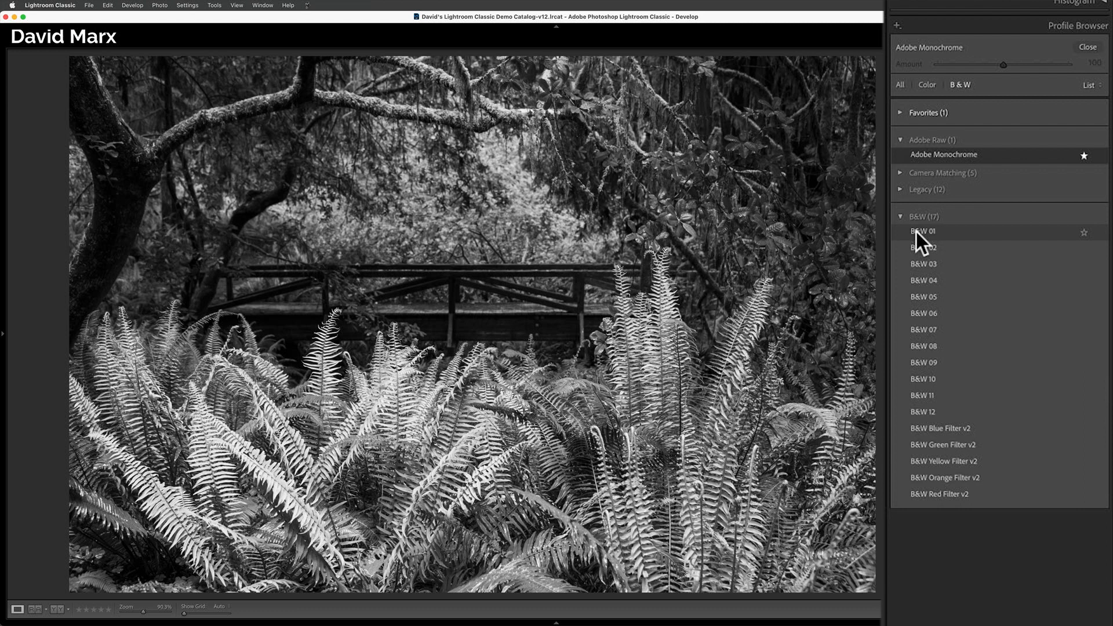
pyautogui.moveTo(926, 271)
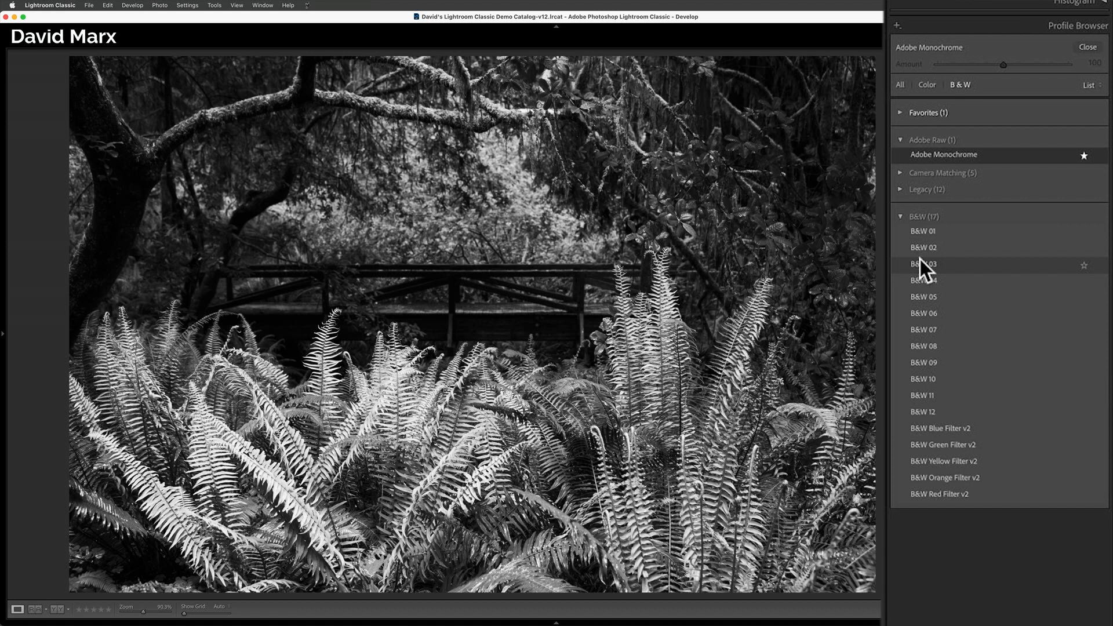
pyautogui.moveTo(931, 384)
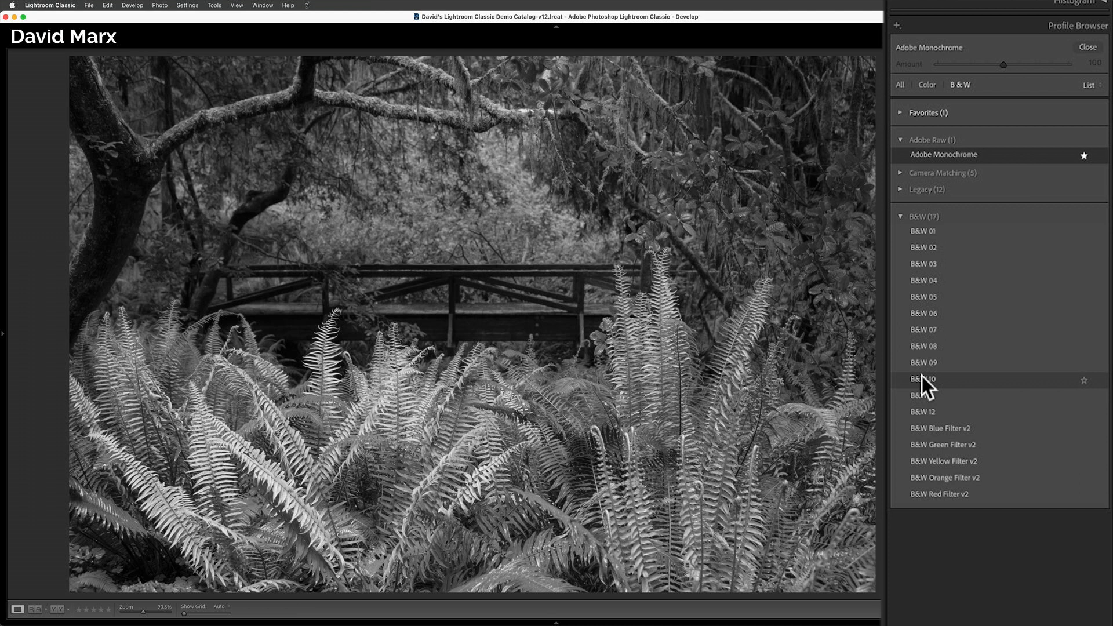
pyautogui.moveTo(949, 455)
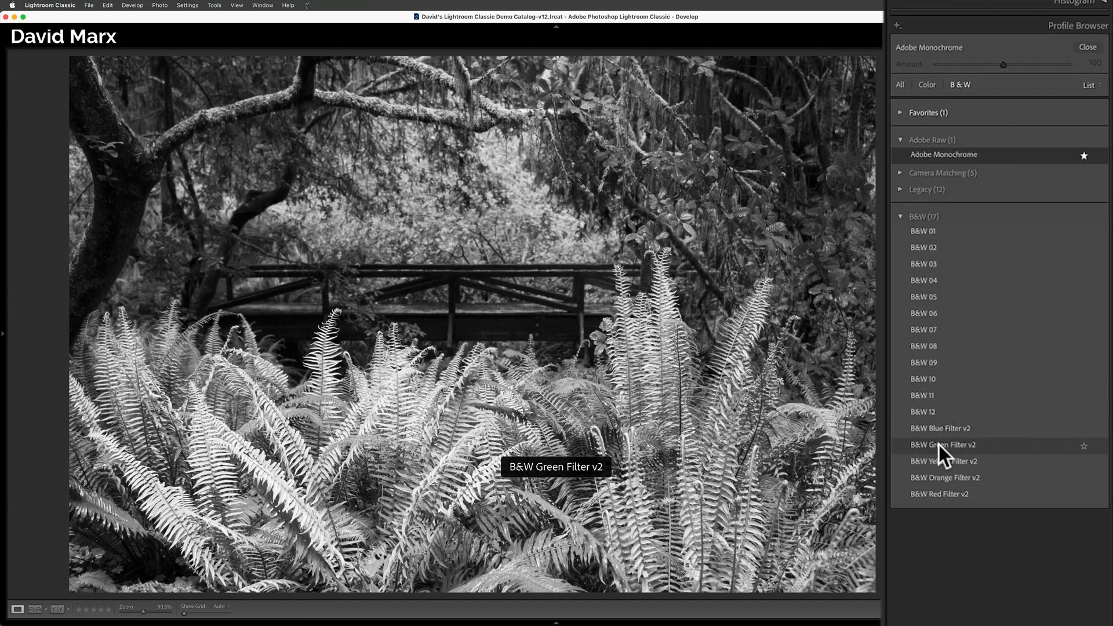
# Apply the B&W Green Filter v2 profile to the ferns and close the Profile Browser
pyautogui.click(943, 446)
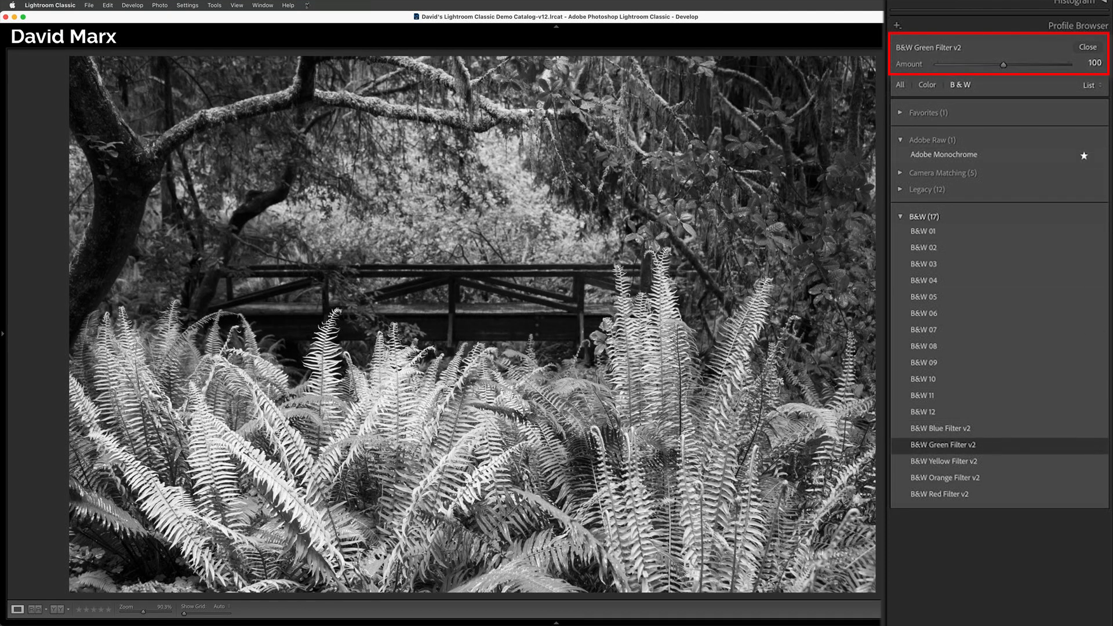
pyautogui.moveTo(1010, 78)
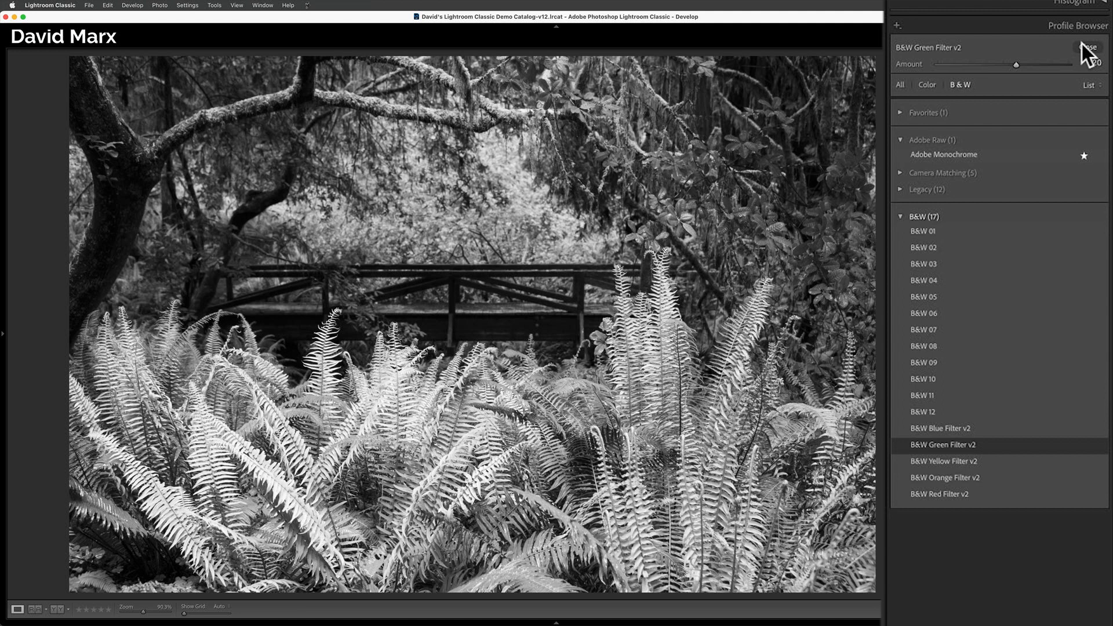
pyautogui.click(1088, 46)
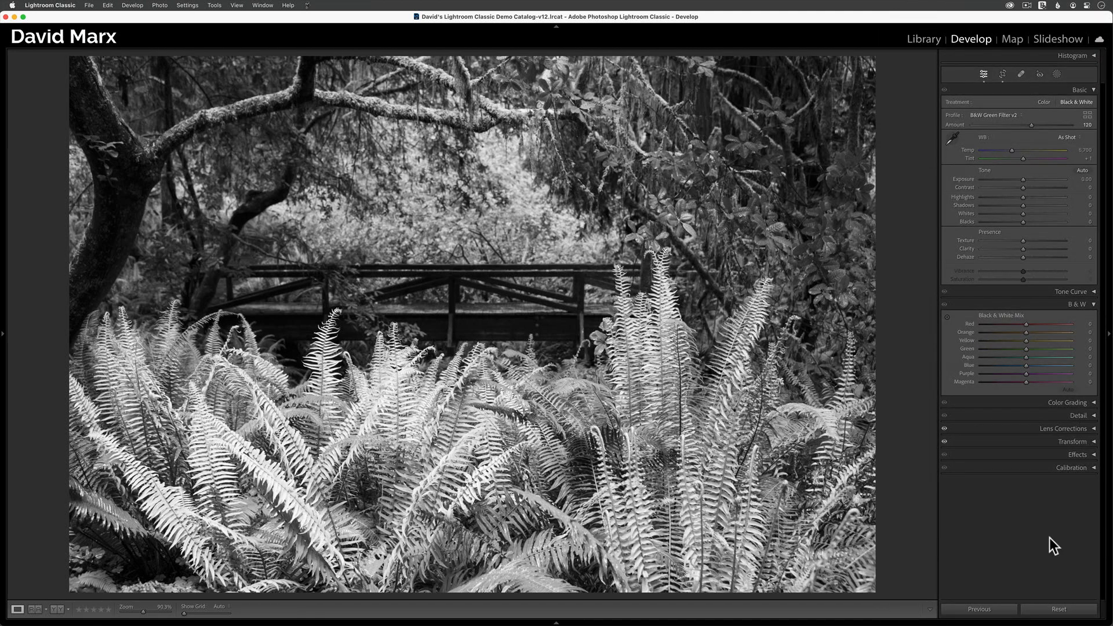
# Show the histogram and give yellow and green small boosts after testing green at maximum
pyautogui.click(1071, 56)
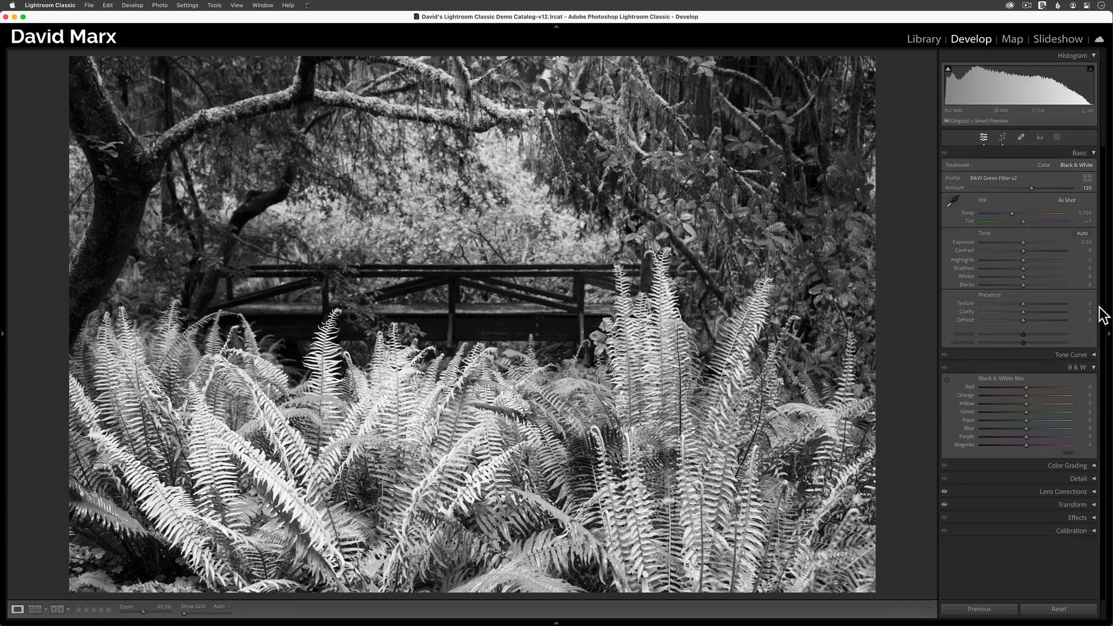
pyautogui.moveTo(1092, 382)
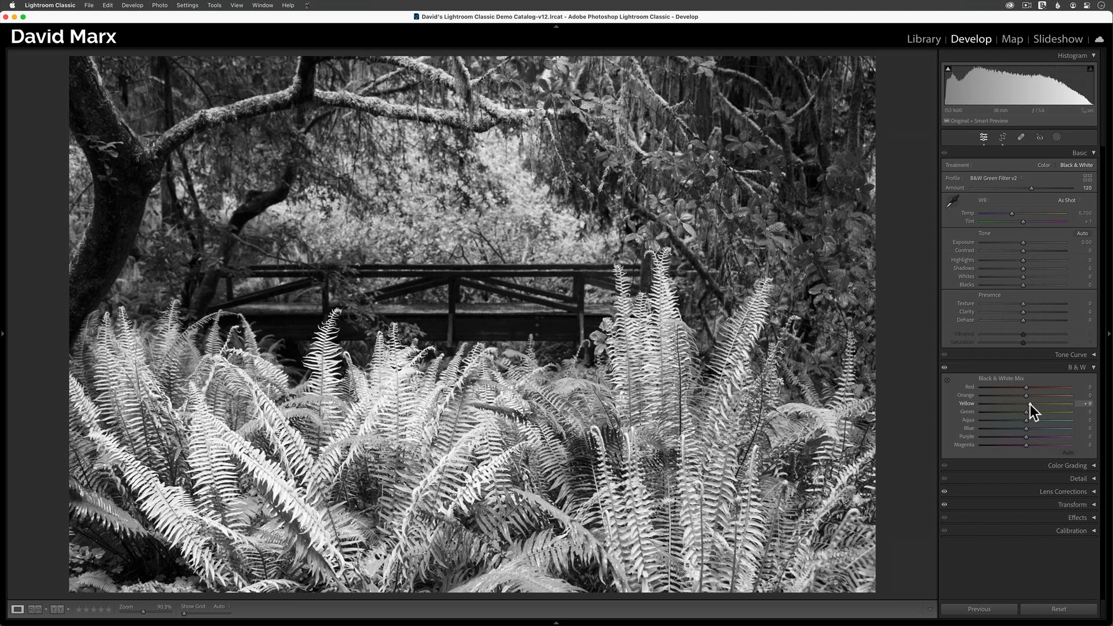
pyautogui.moveTo(1026, 403); pyautogui.dragTo(1037, 411)
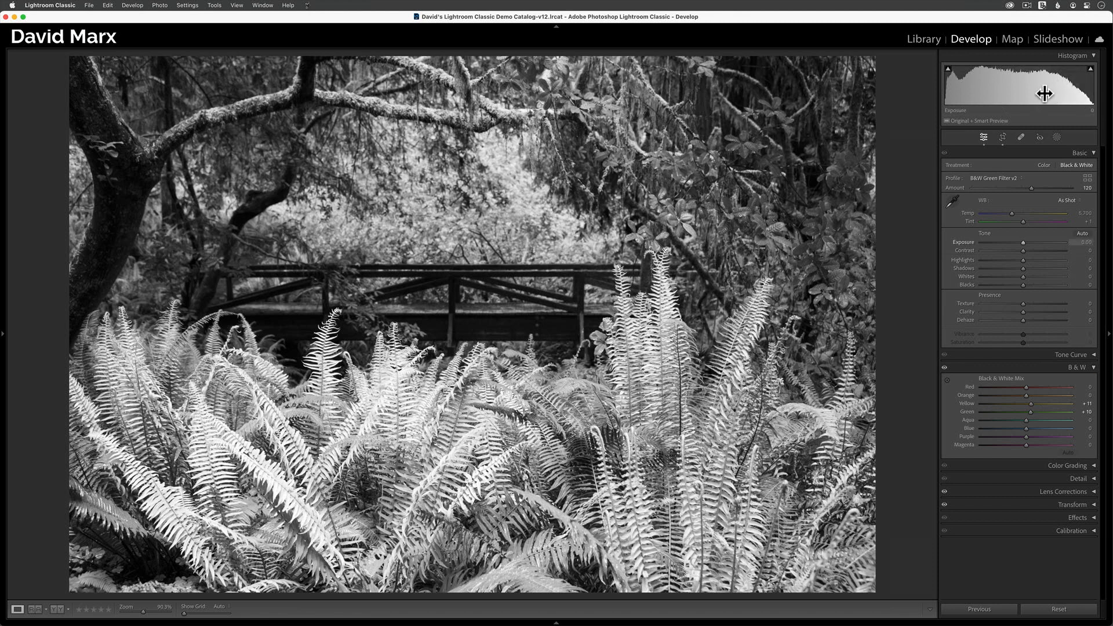
pyautogui.moveTo(995, 83)
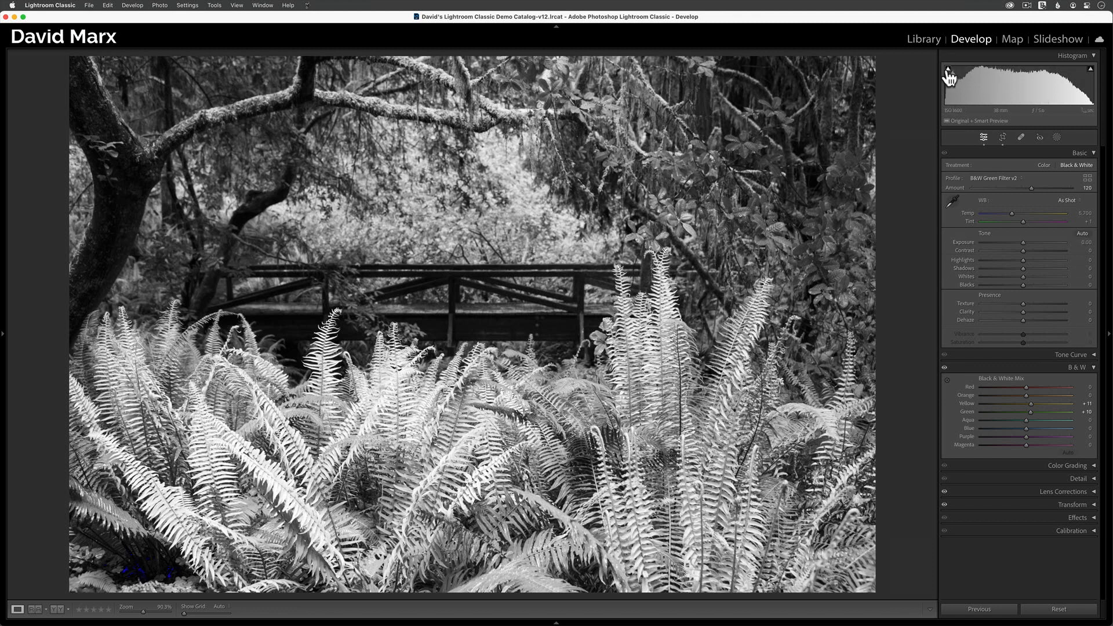
pyautogui.moveTo(945, 70)
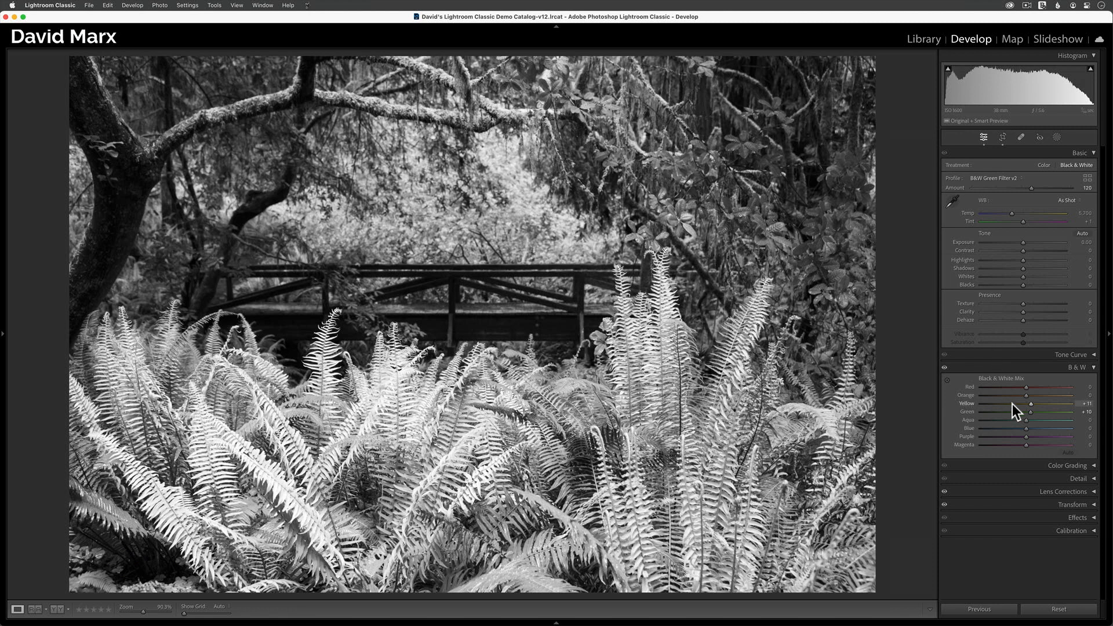
pyautogui.moveTo(1033, 412); pyautogui.dragTo(1064, 411)
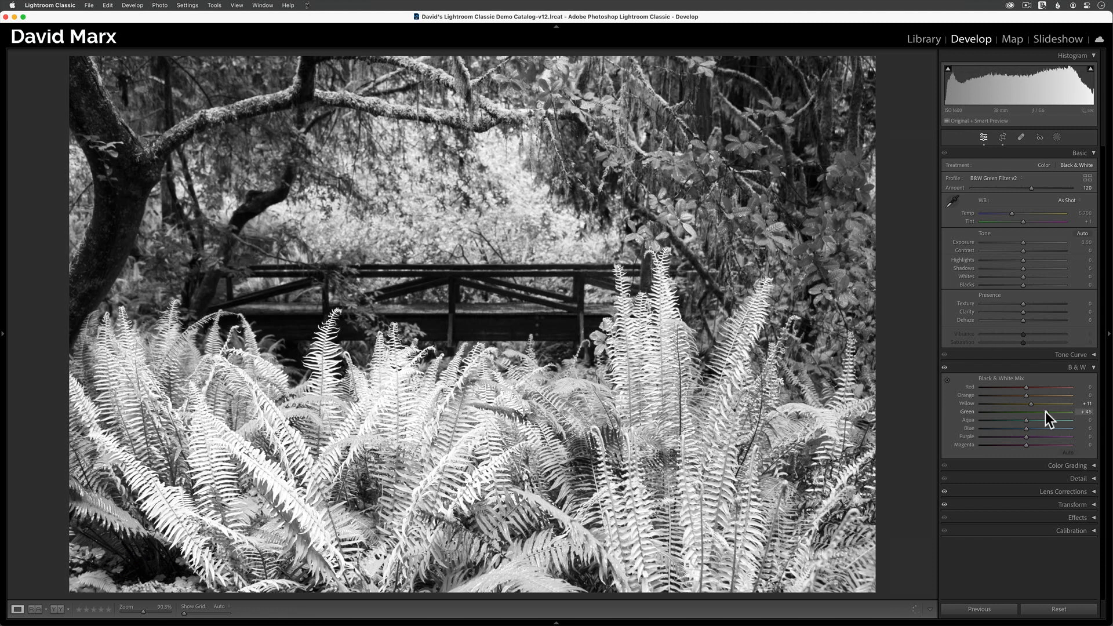
pyautogui.moveTo(1027, 420); pyautogui.dragTo(1080, 420)
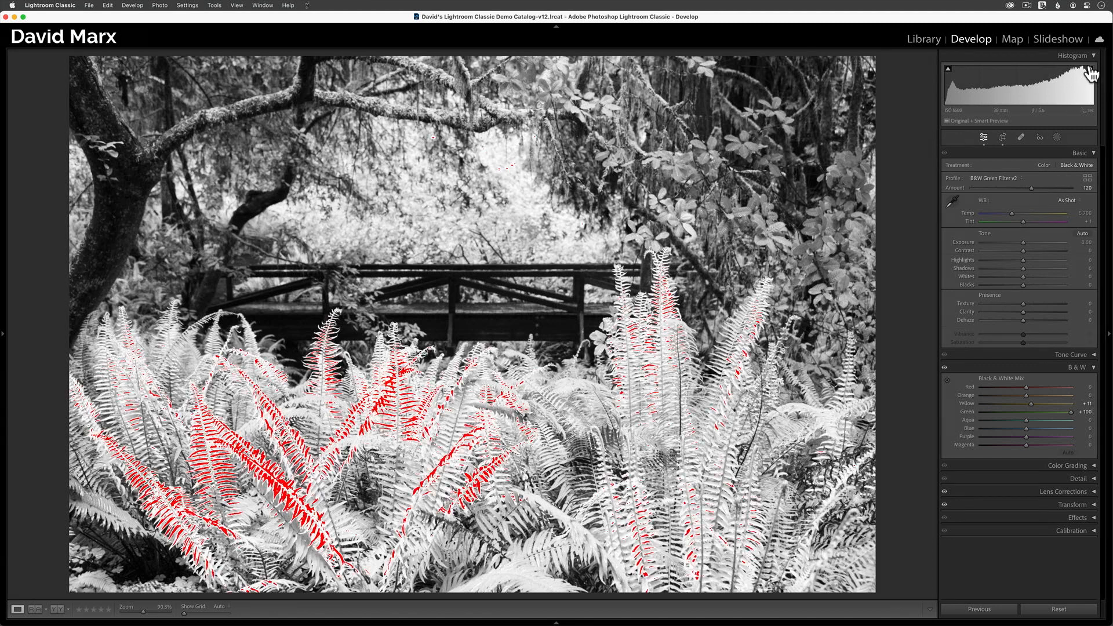
pyautogui.moveTo(1054, 413); pyautogui.dragTo(1026, 413)
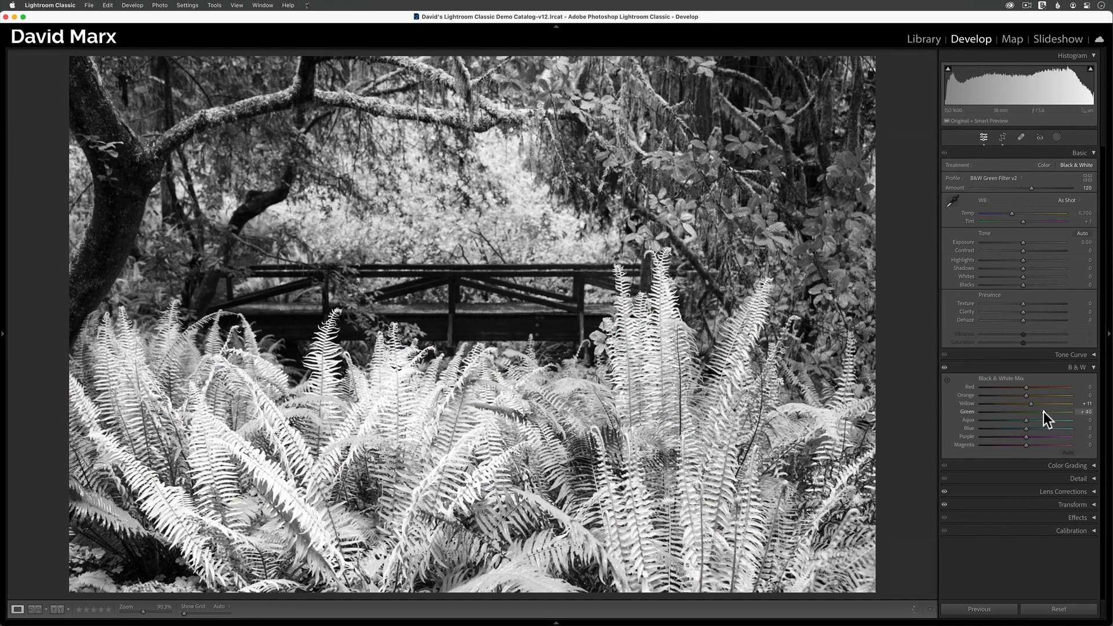
pyautogui.moveTo(1064, 412); pyautogui.dragTo(1037, 411)
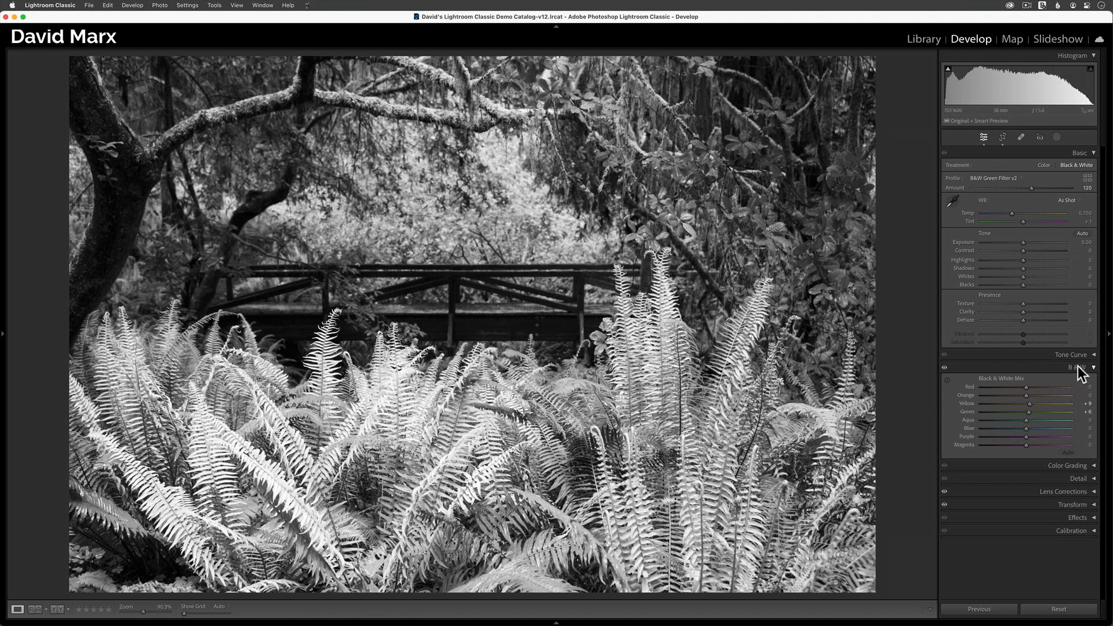
# Set Shadows to +100, Exposure to +0.15 and pull Highlights down while checking clipping
pyautogui.click(1094, 367)
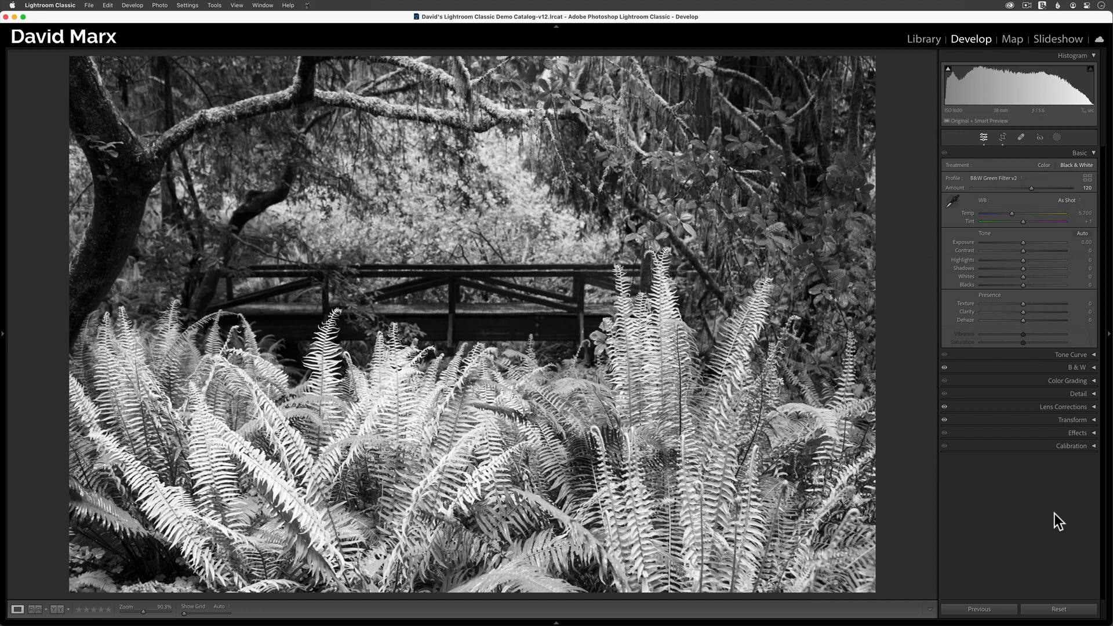
pyautogui.moveTo(1023, 282)
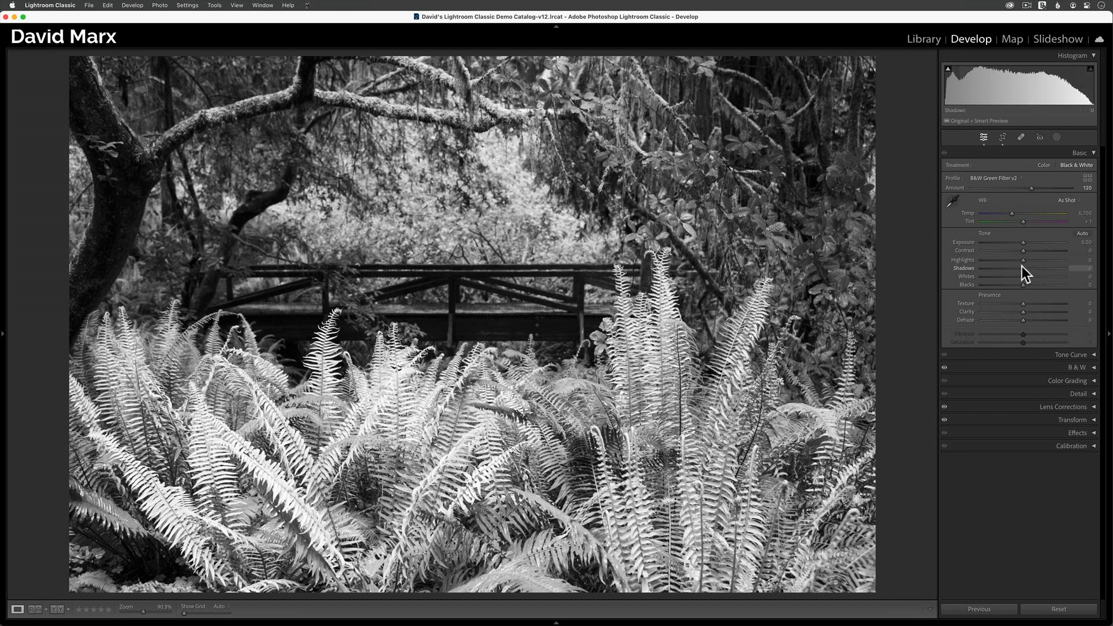
pyautogui.moveTo(1023, 260); pyautogui.dragTo(1072, 259)
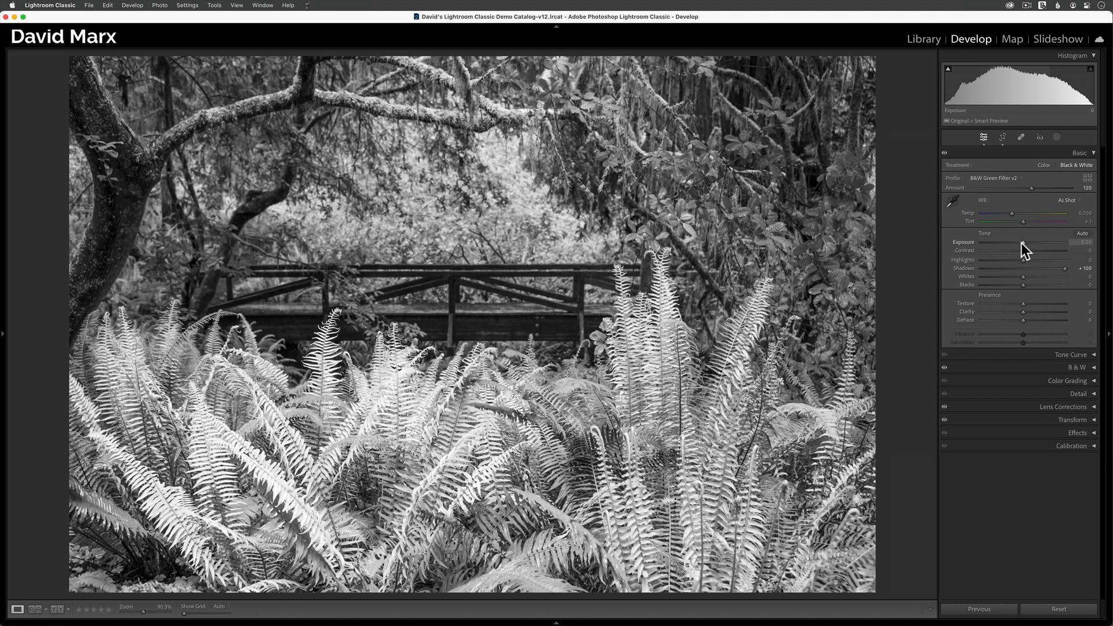
pyautogui.moveTo(1024, 242); pyautogui.dragTo(1037, 242)
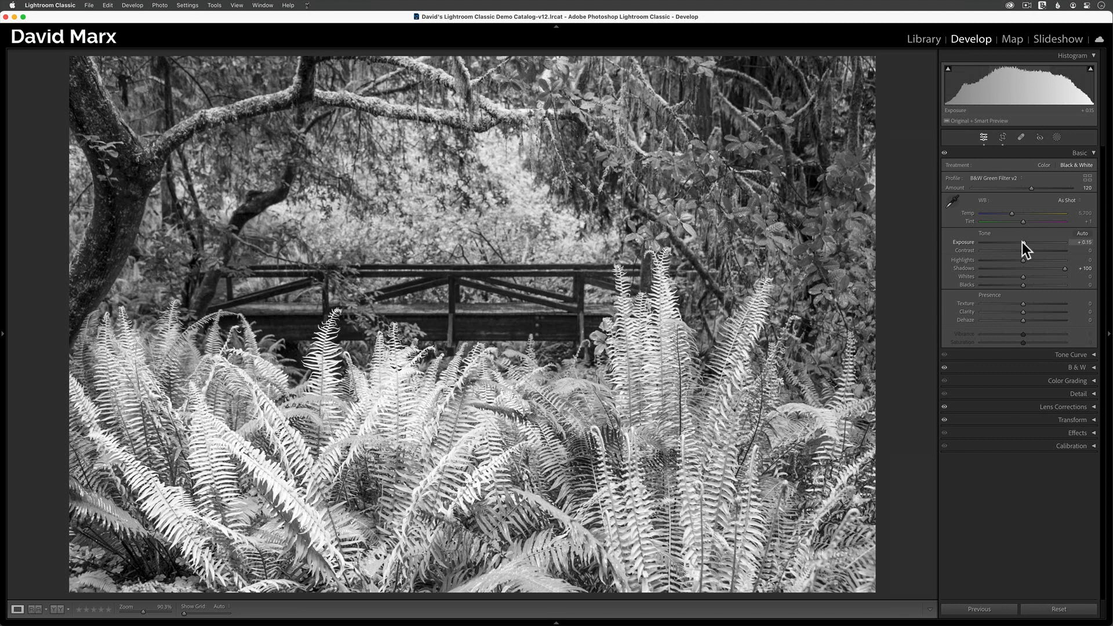
pyautogui.moveTo(1044, 284)
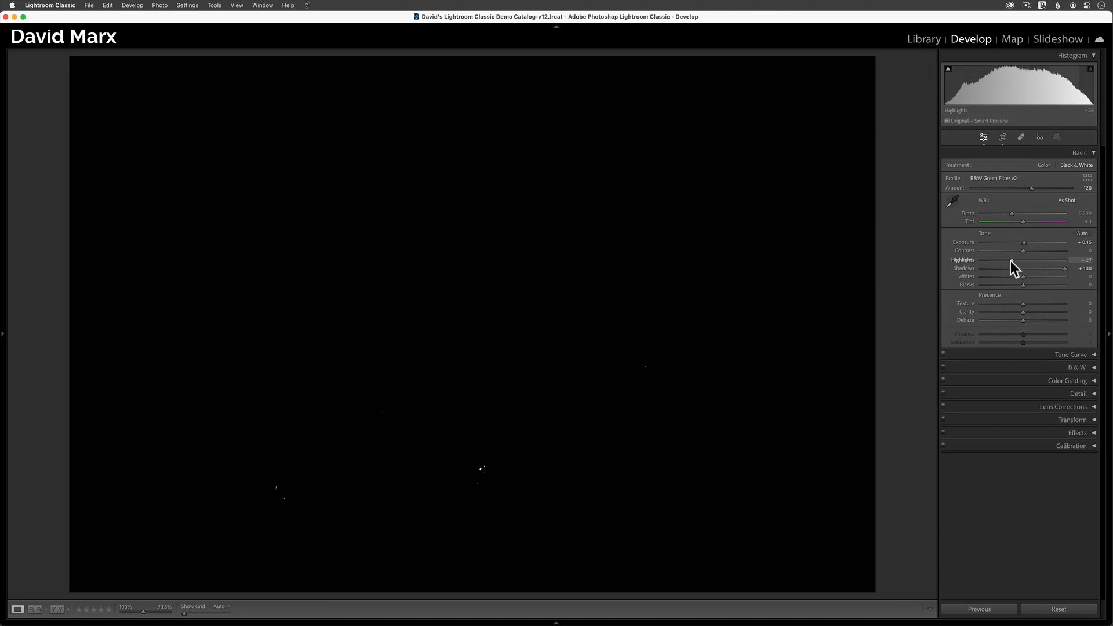
pyautogui.moveTo(1026, 258); pyautogui.dragTo(1014, 259)
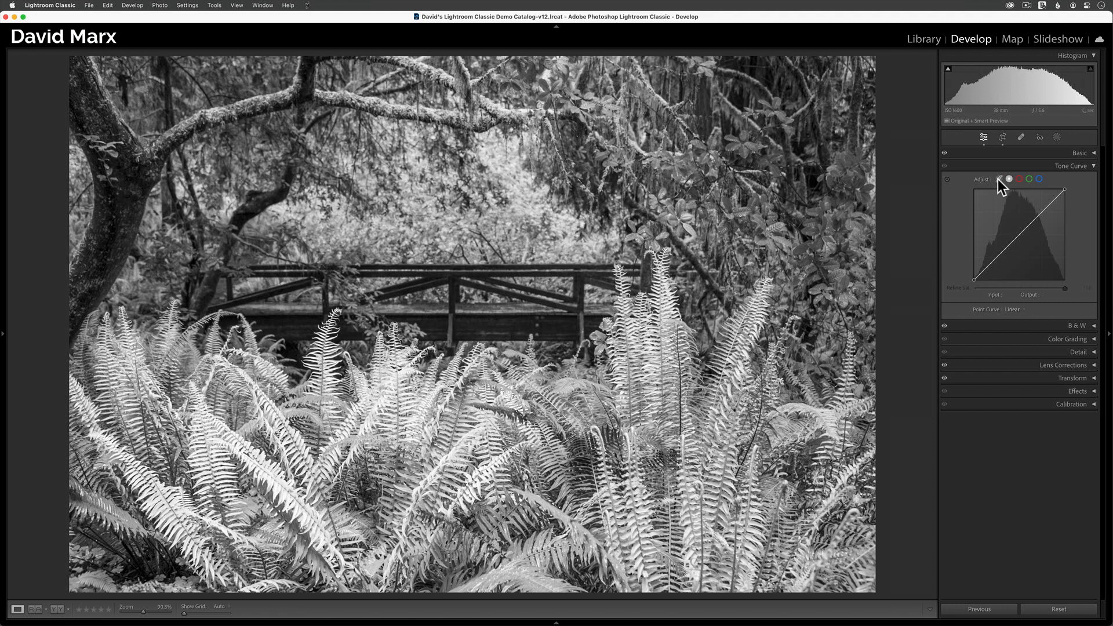
# Use the region curve to raise the Lights and slightly deepen the Darks for gentle contrast
pyautogui.click(998, 179)
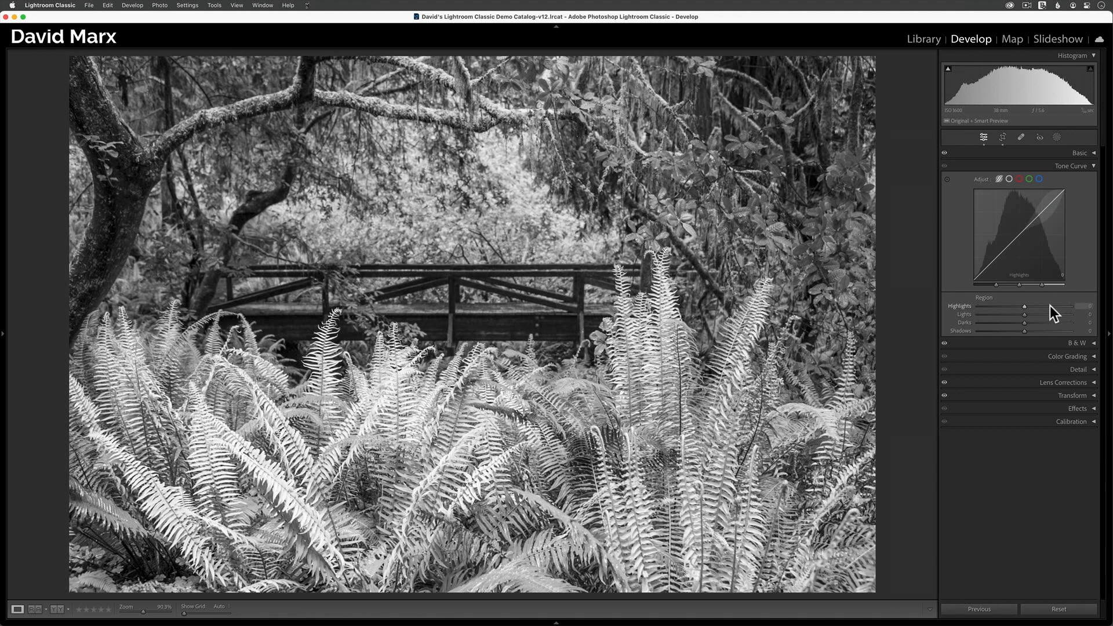
pyautogui.moveTo(1036, 317)
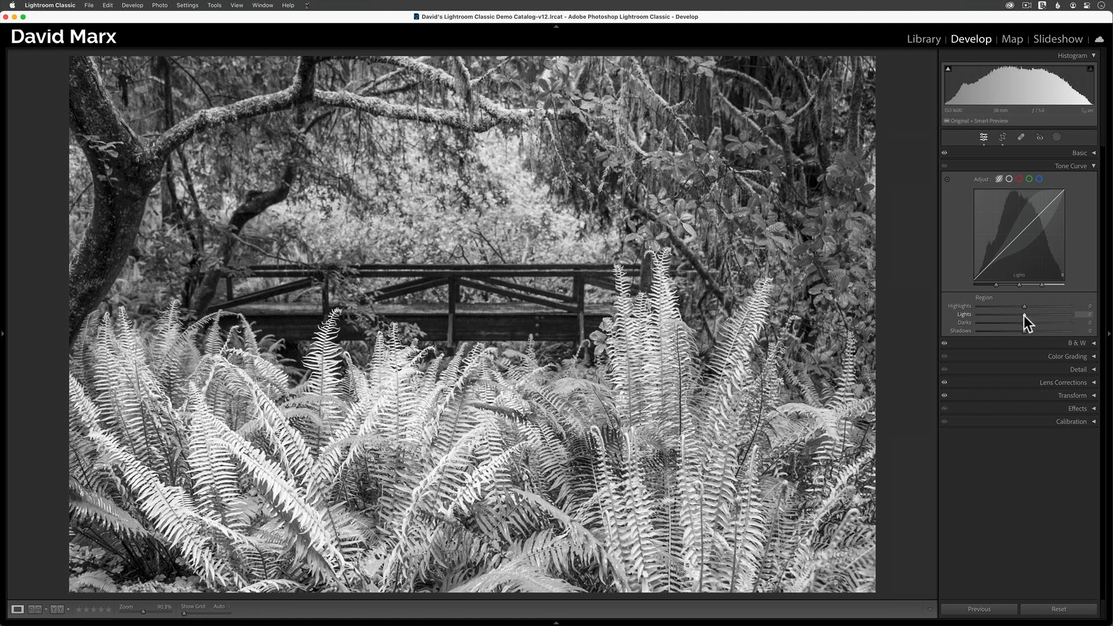
pyautogui.moveTo(1024, 314); pyautogui.dragTo(1037, 314)
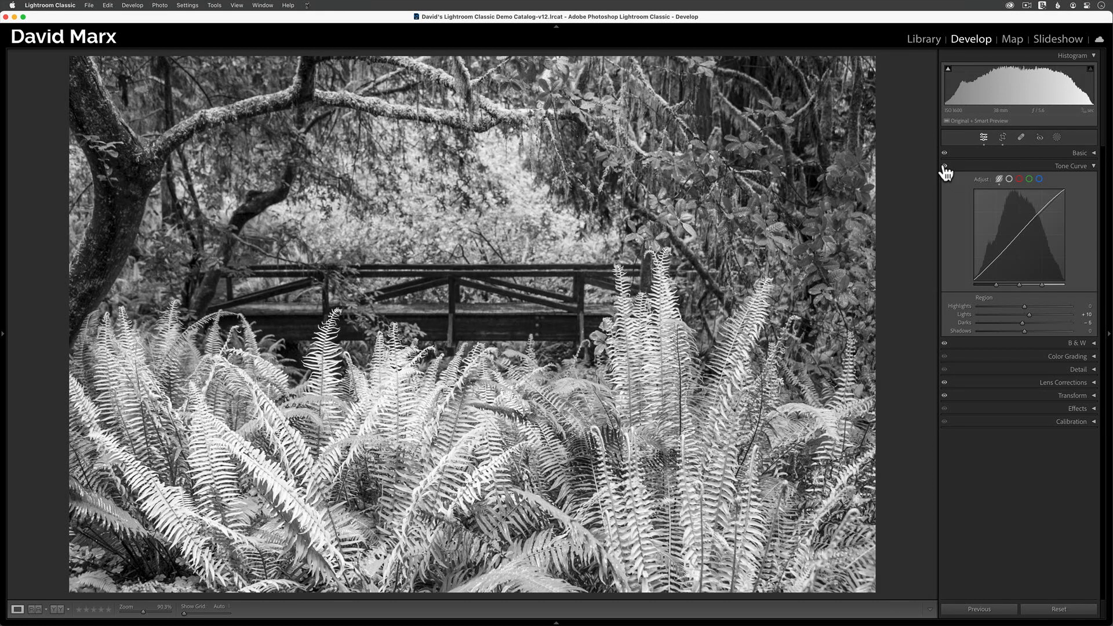
pyautogui.moveTo(837, 309)
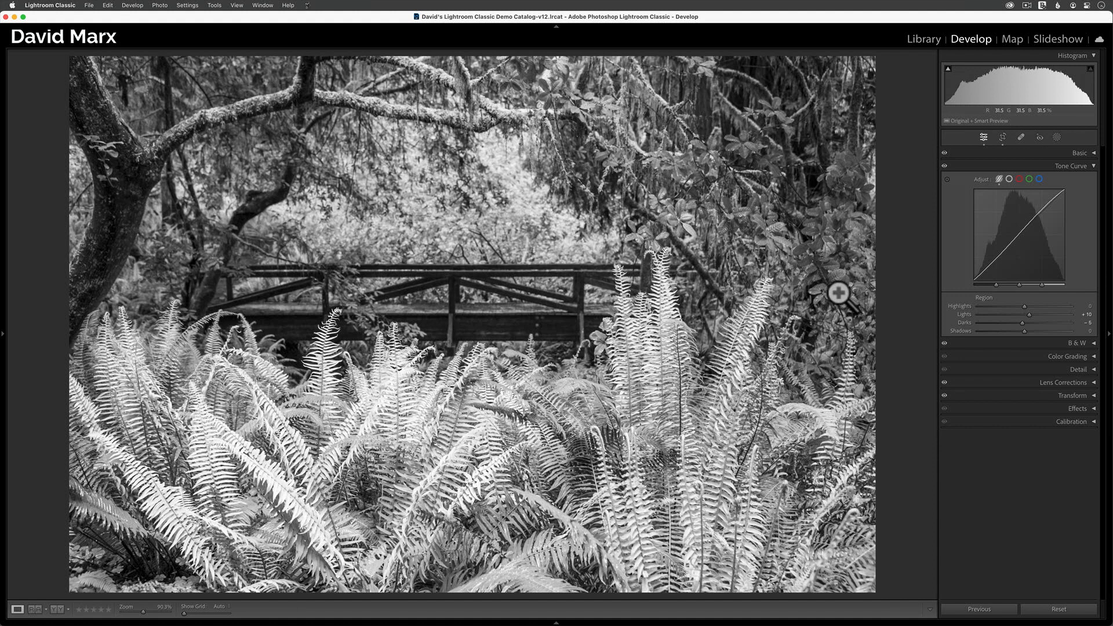
# Expand the Basic and B&W panels so tone, curve and mix settings show together
pyautogui.click(1090, 152)
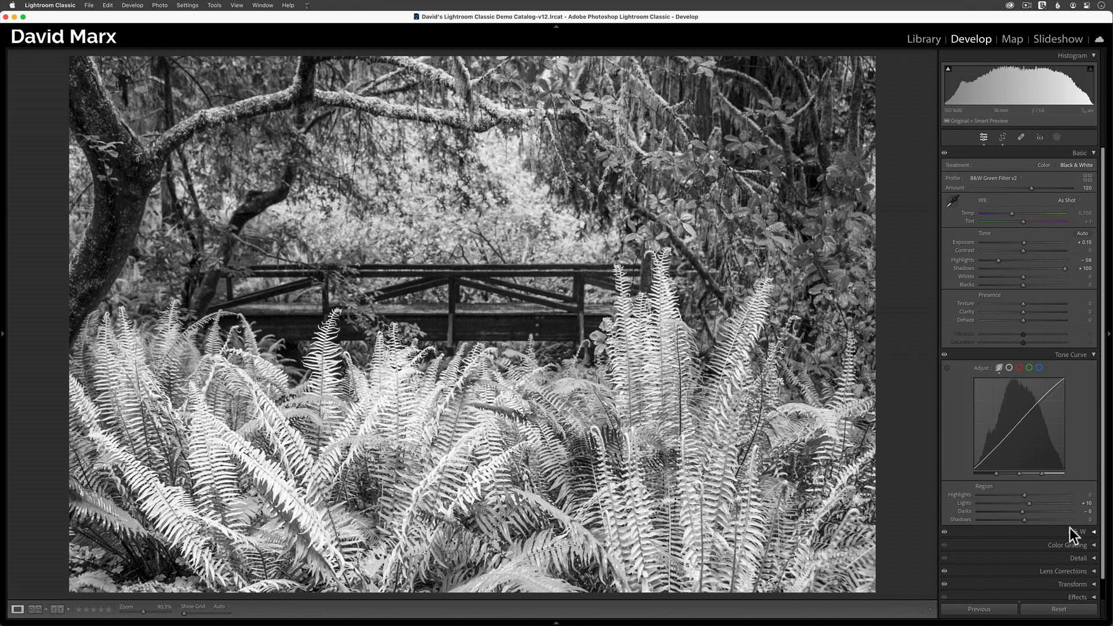
pyautogui.click(1085, 543)
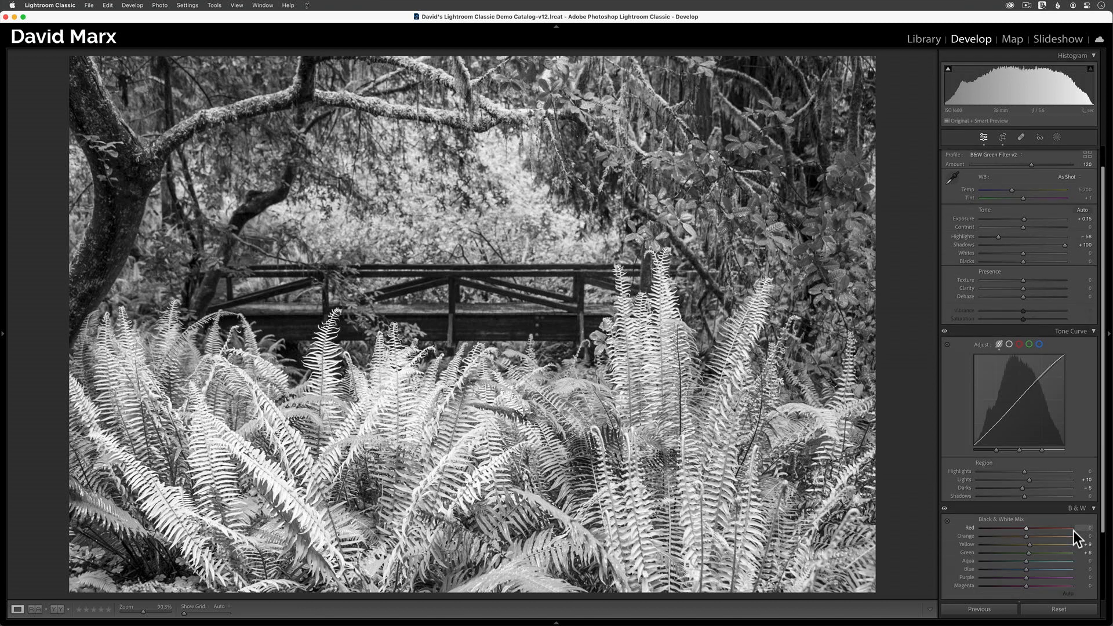